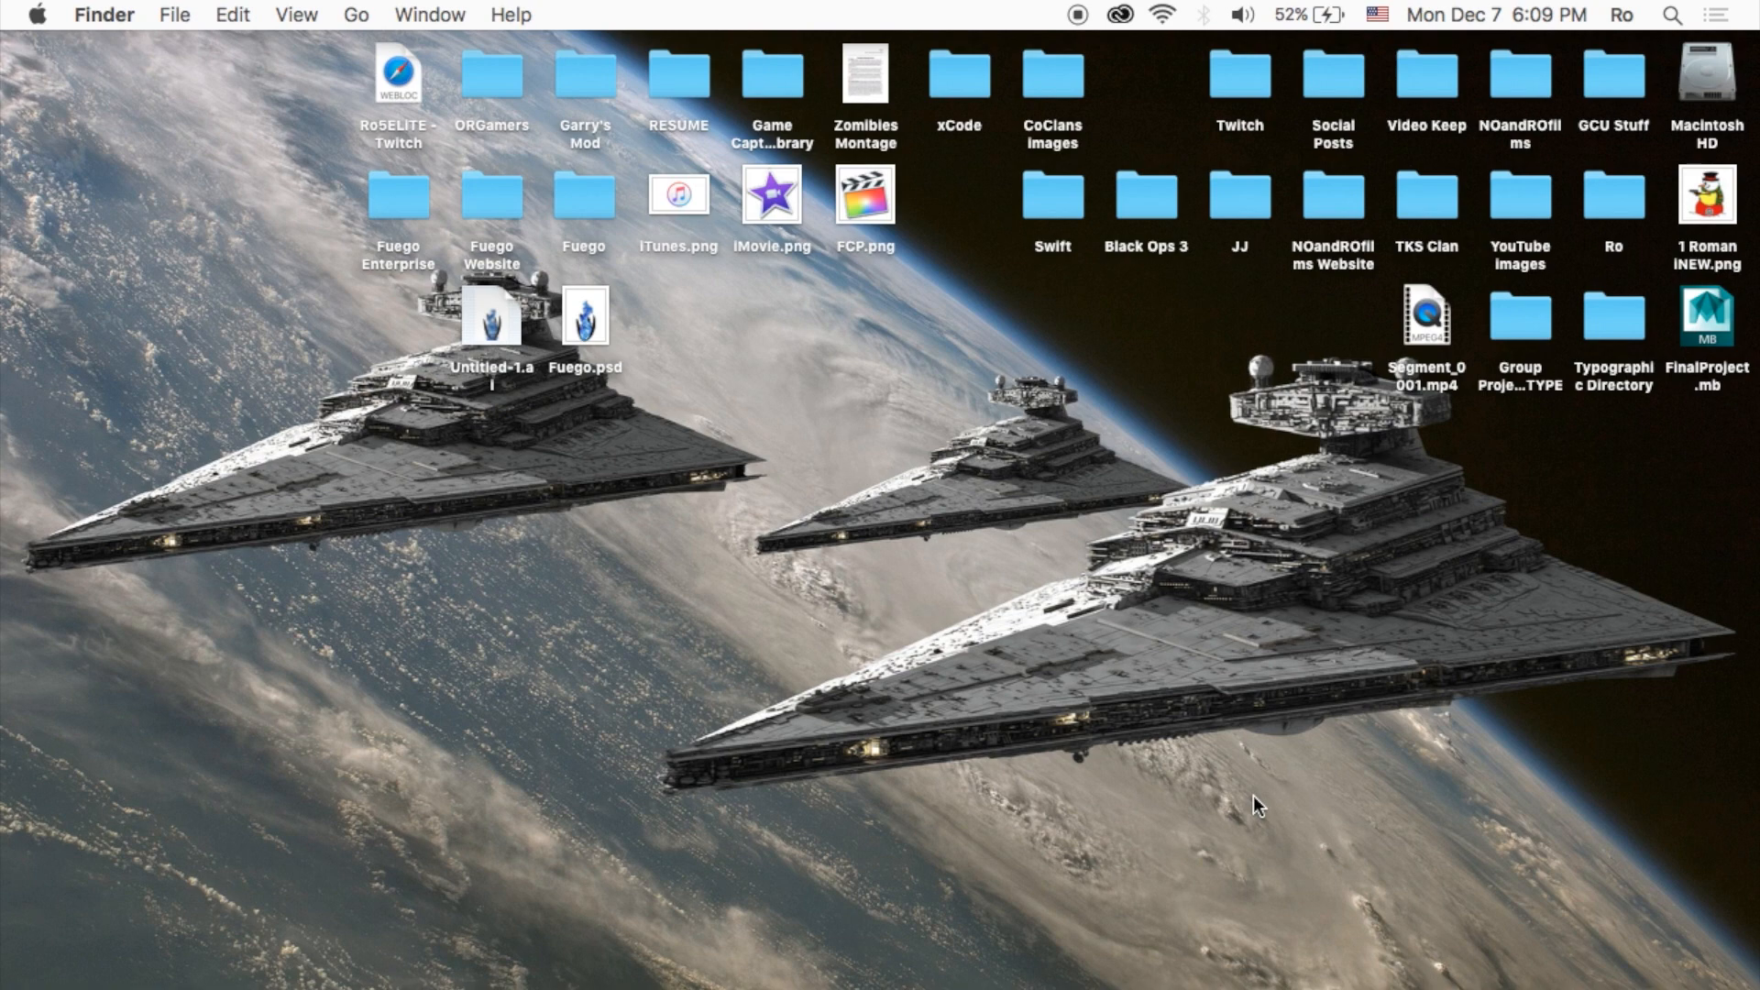
mouse_move(26, 370)
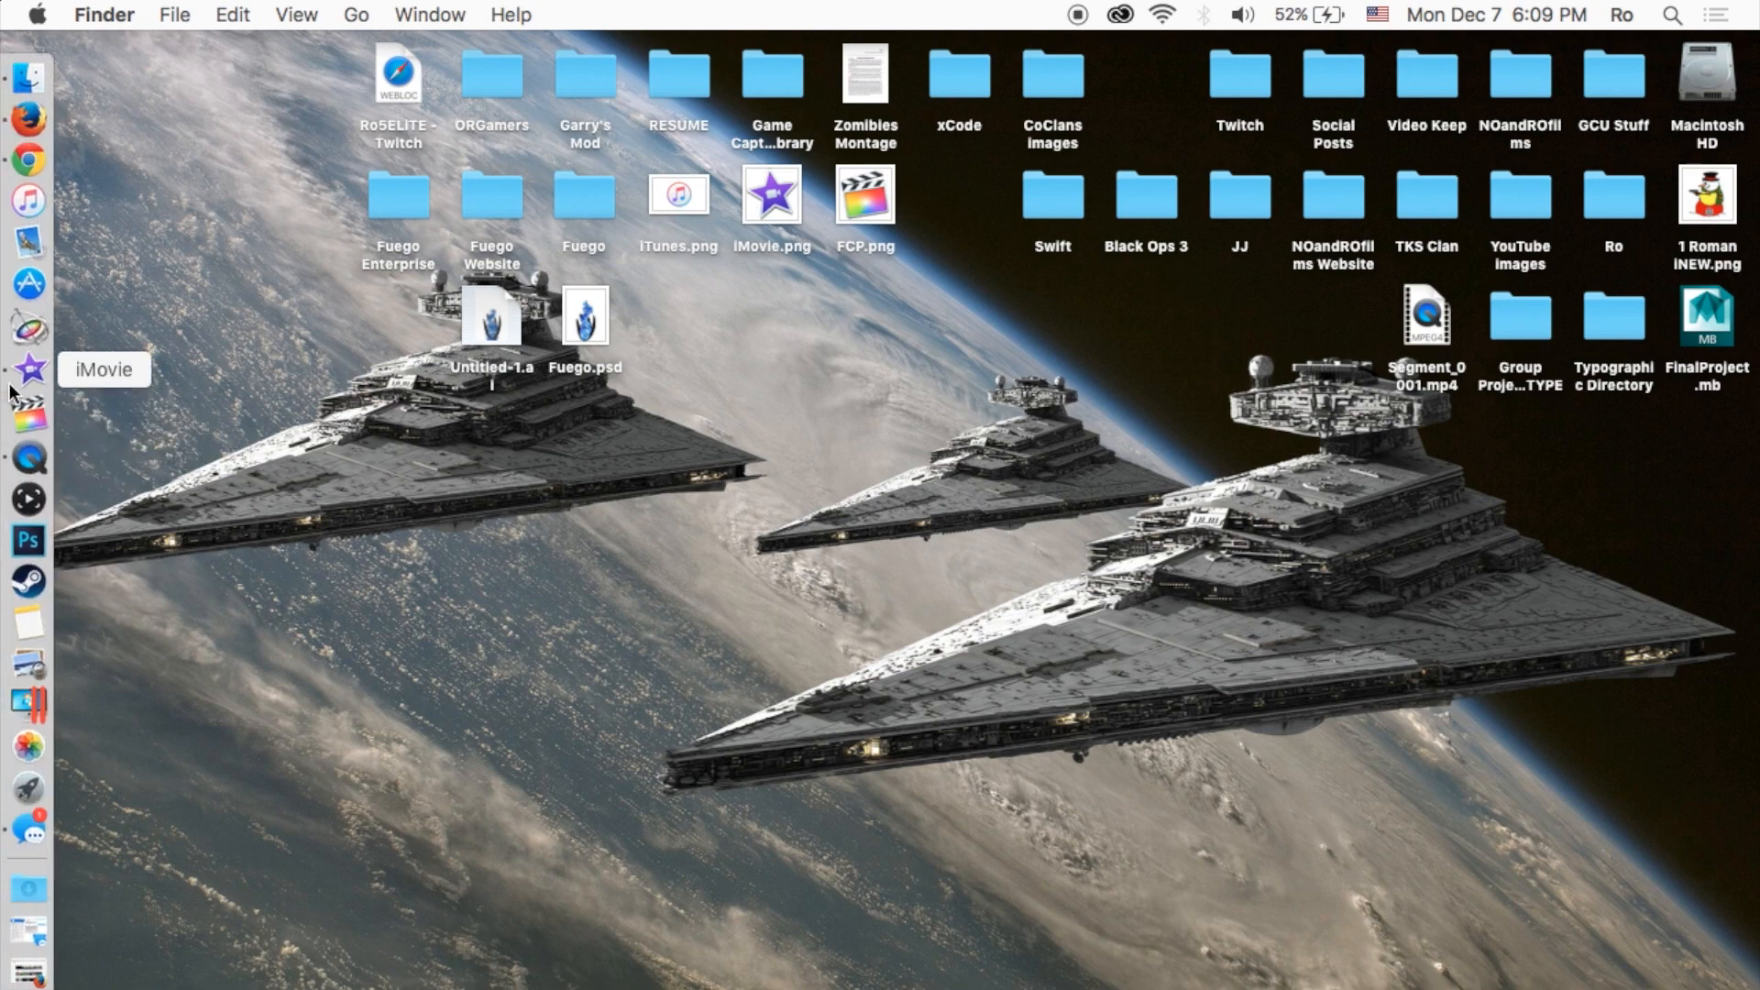
- Launch iMovie, select the tutorial clip, and scroll through the Projects browser
click(27, 369)
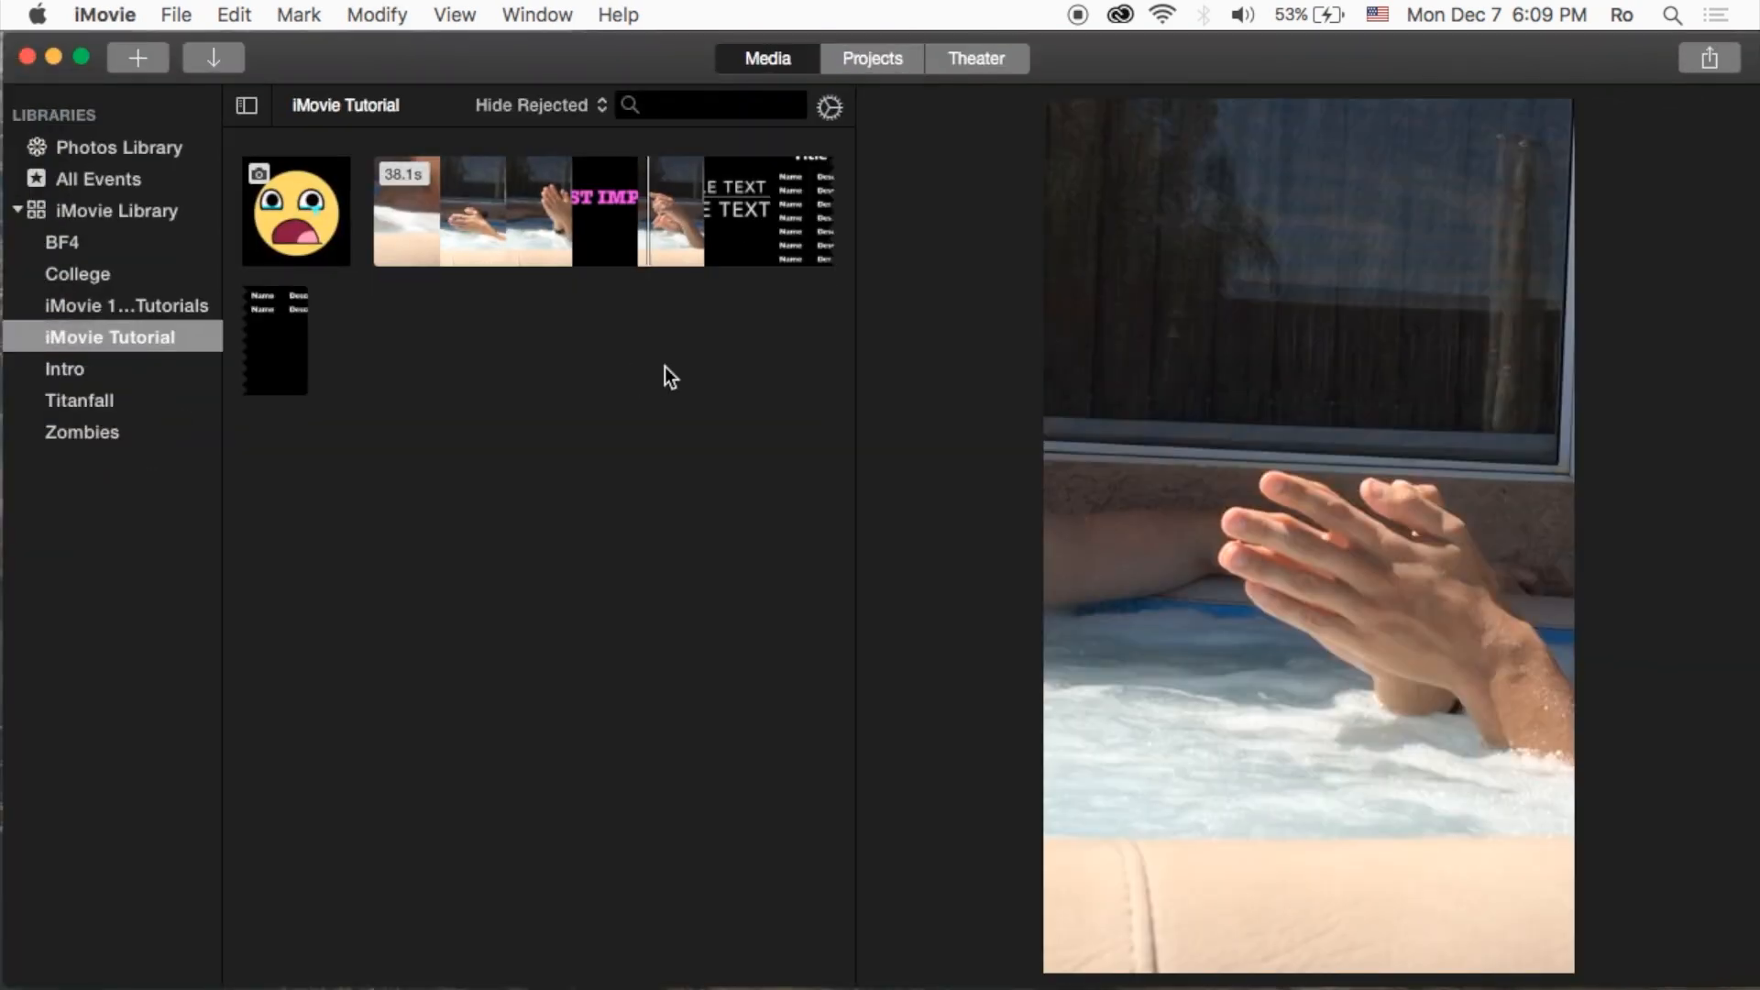
mouse_move(751, 346)
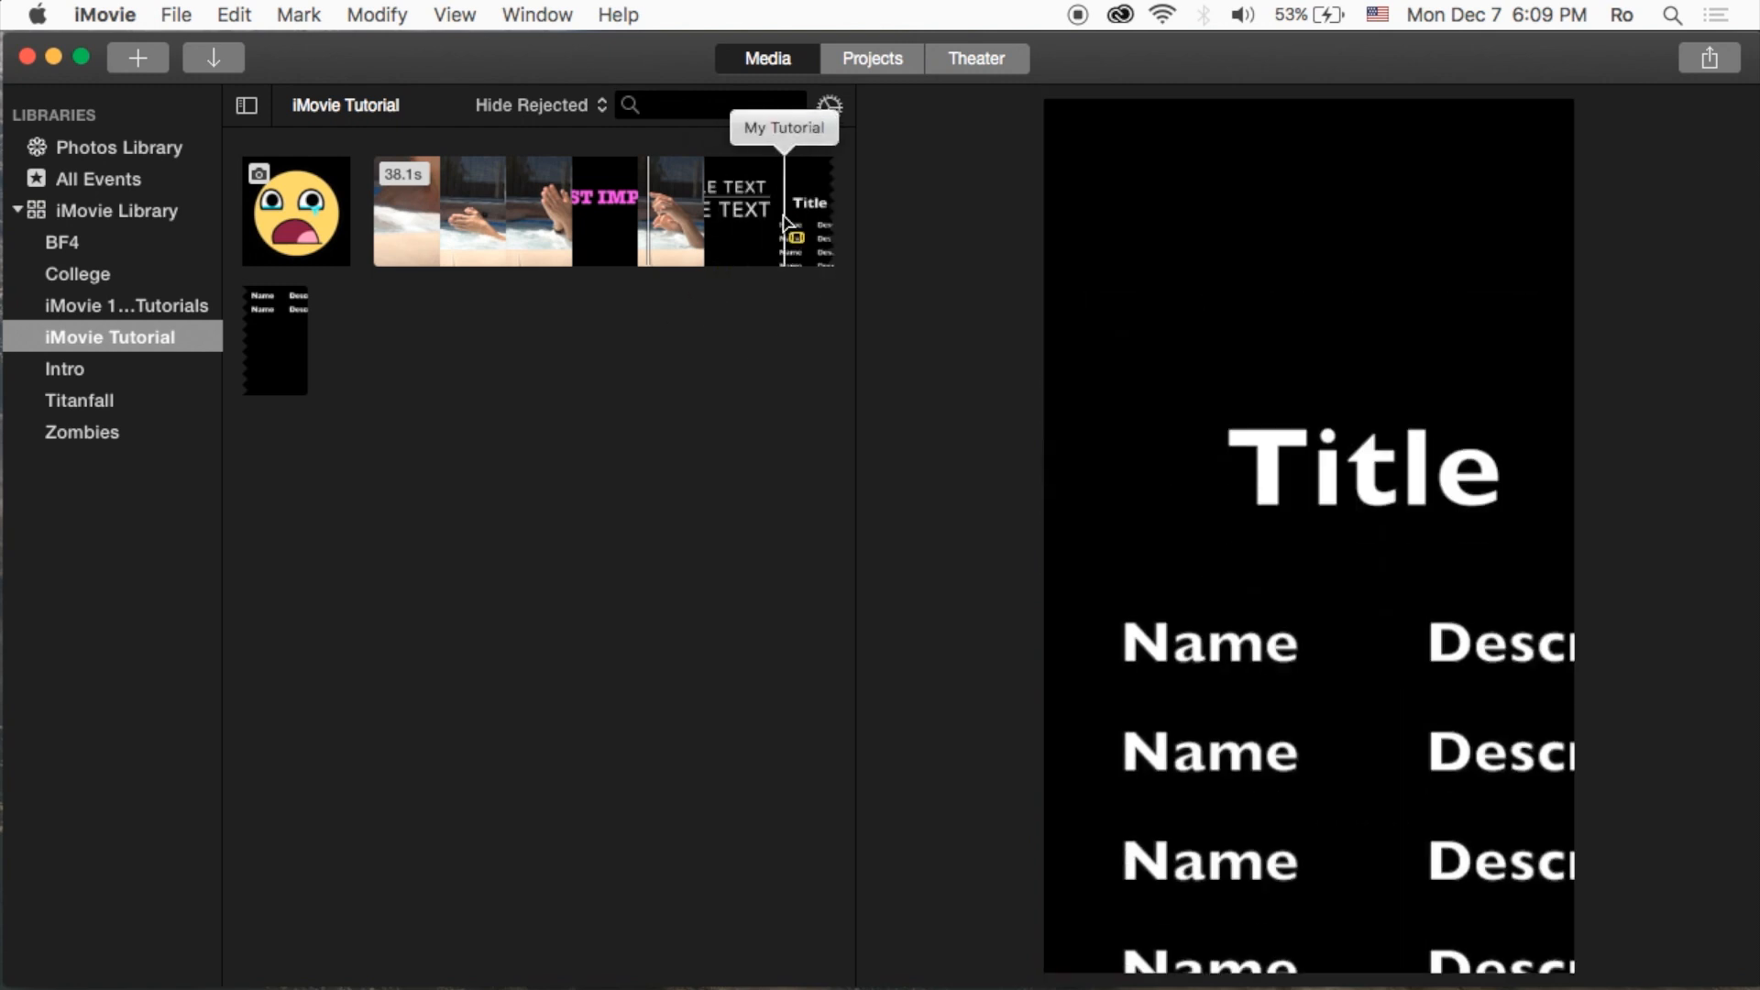
click(471, 210)
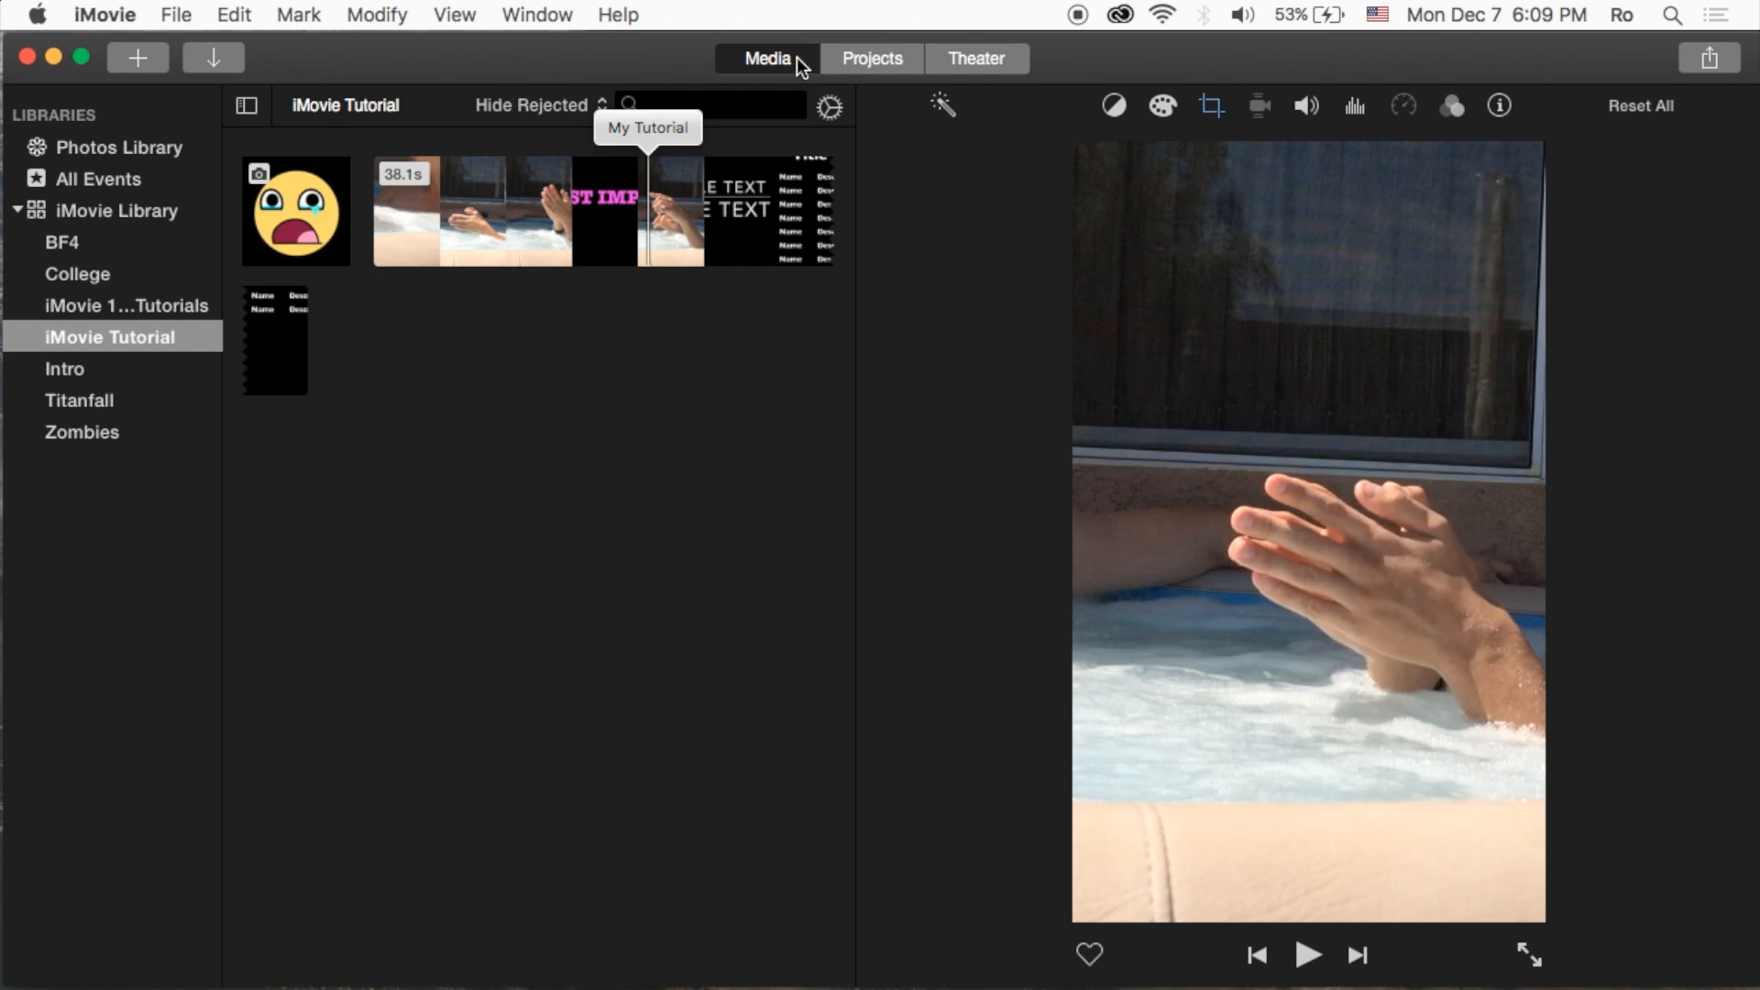
click(870, 58)
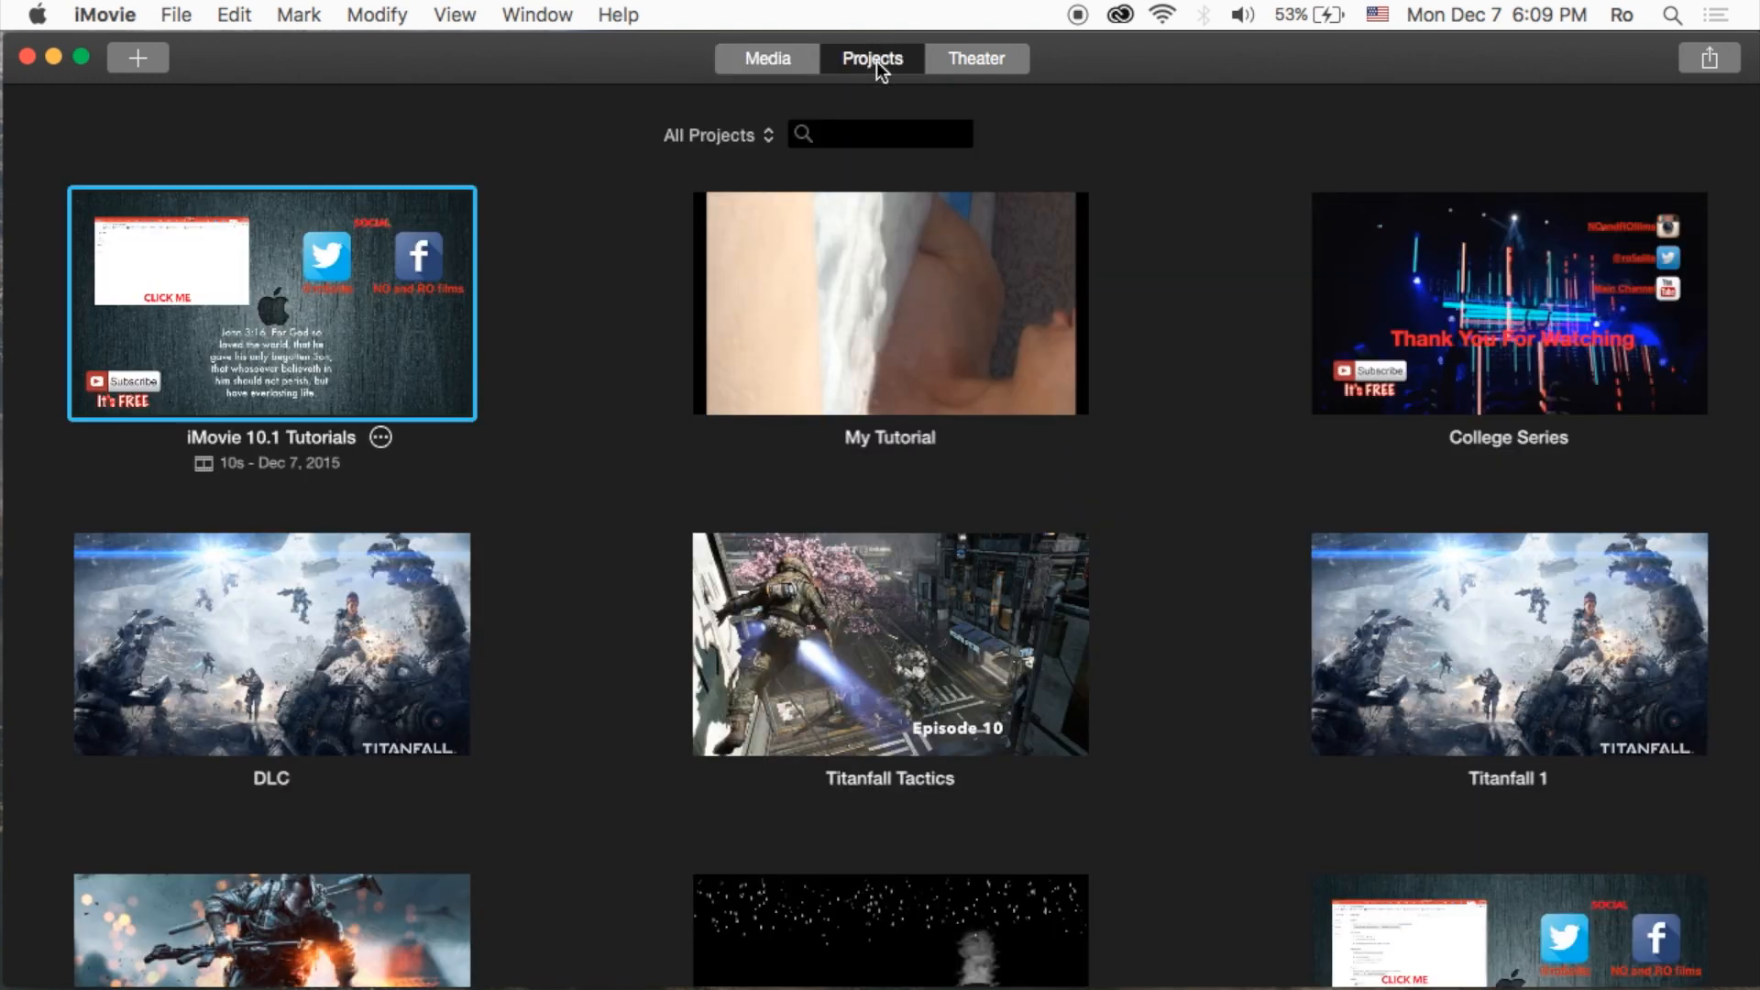
scroll(down, 3)
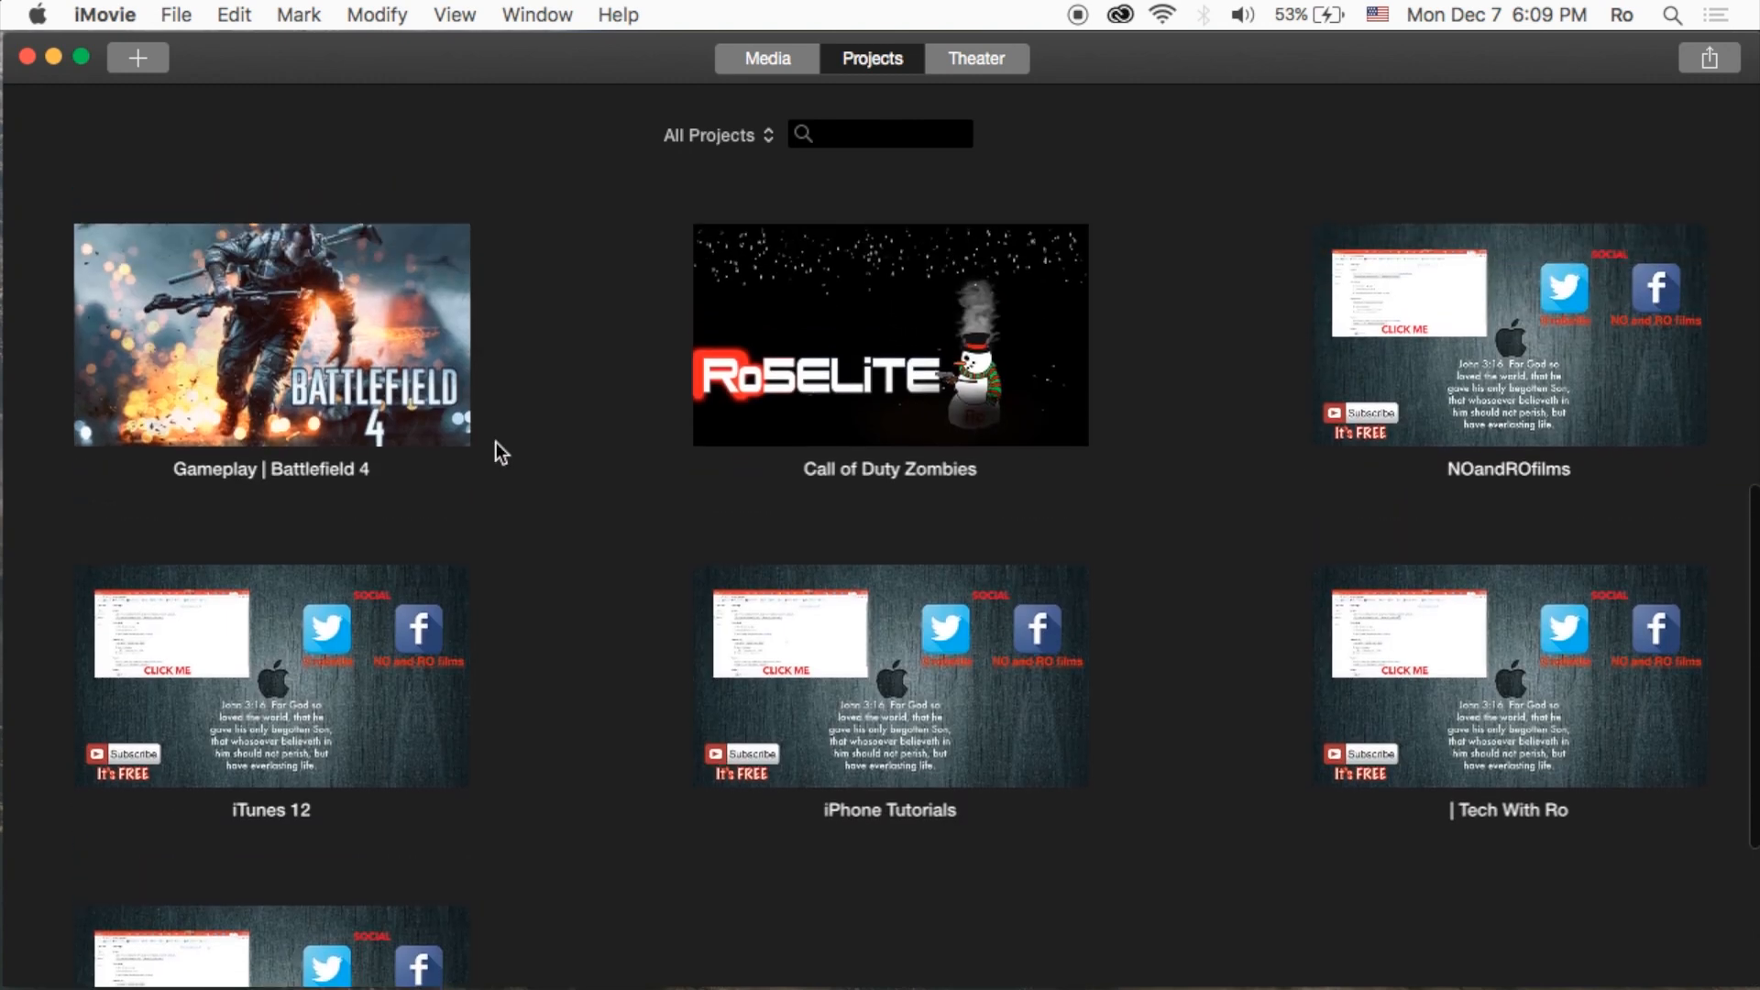
scroll(up, 3)
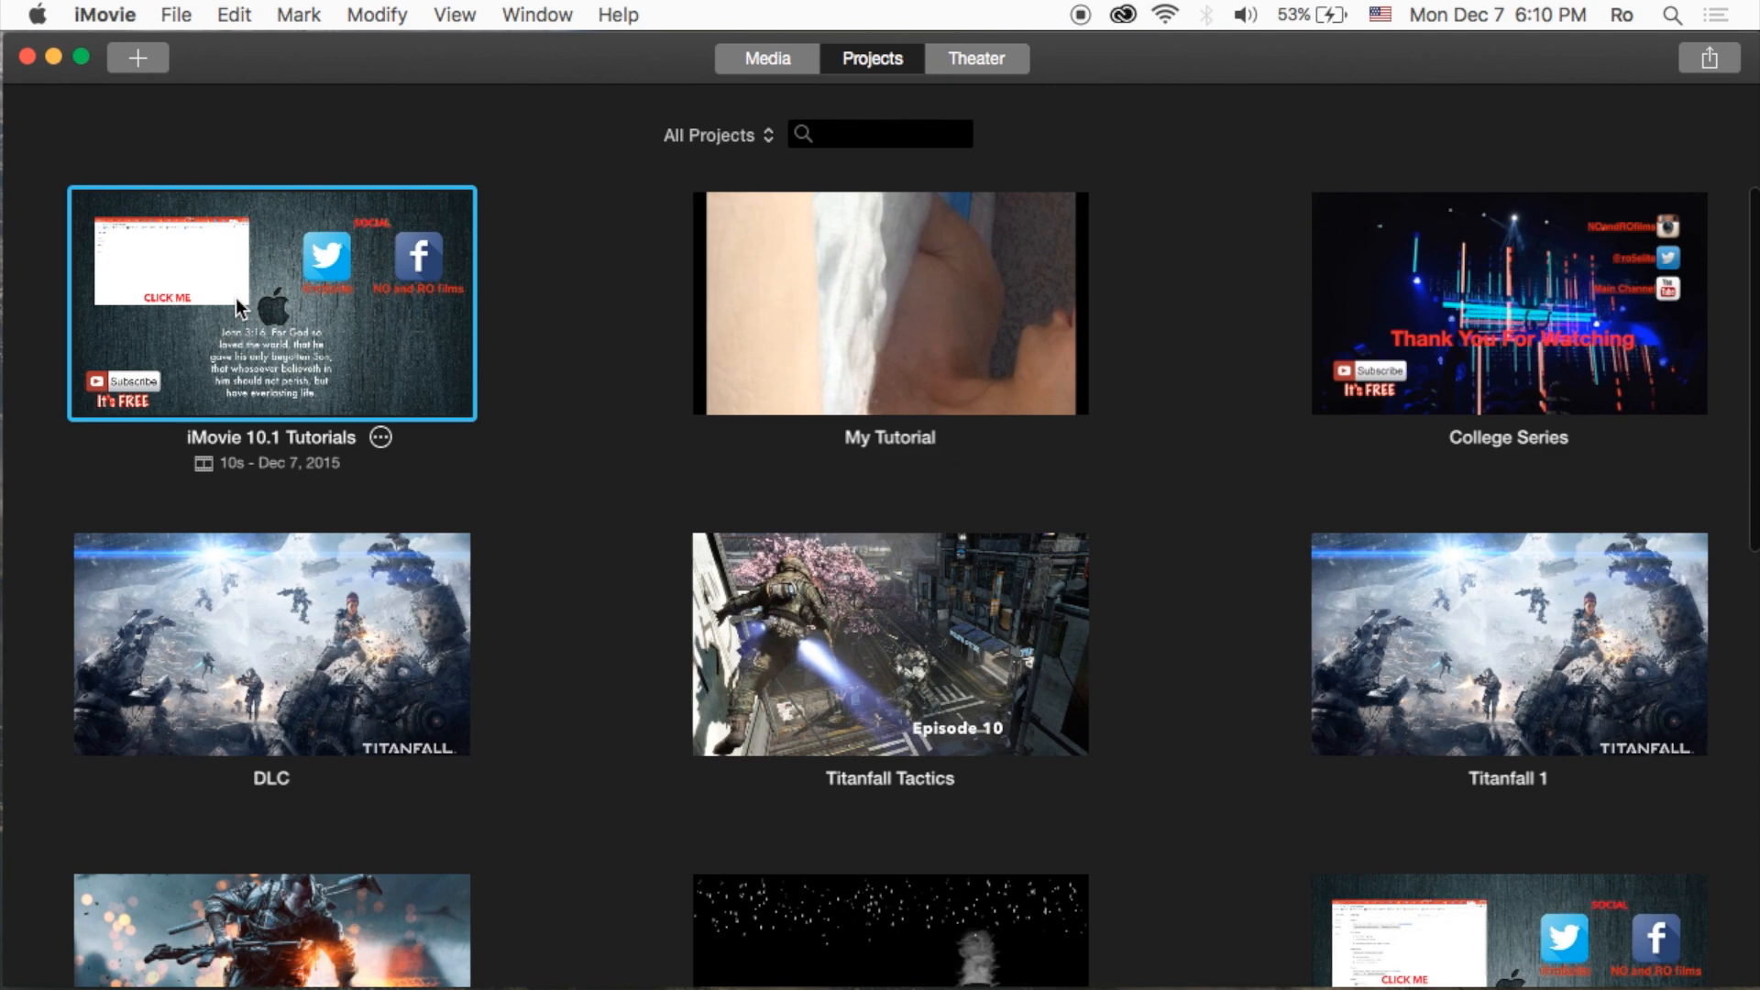
- Open the iMovie 10.1 Tutorials project for editing
double_click(271, 303)
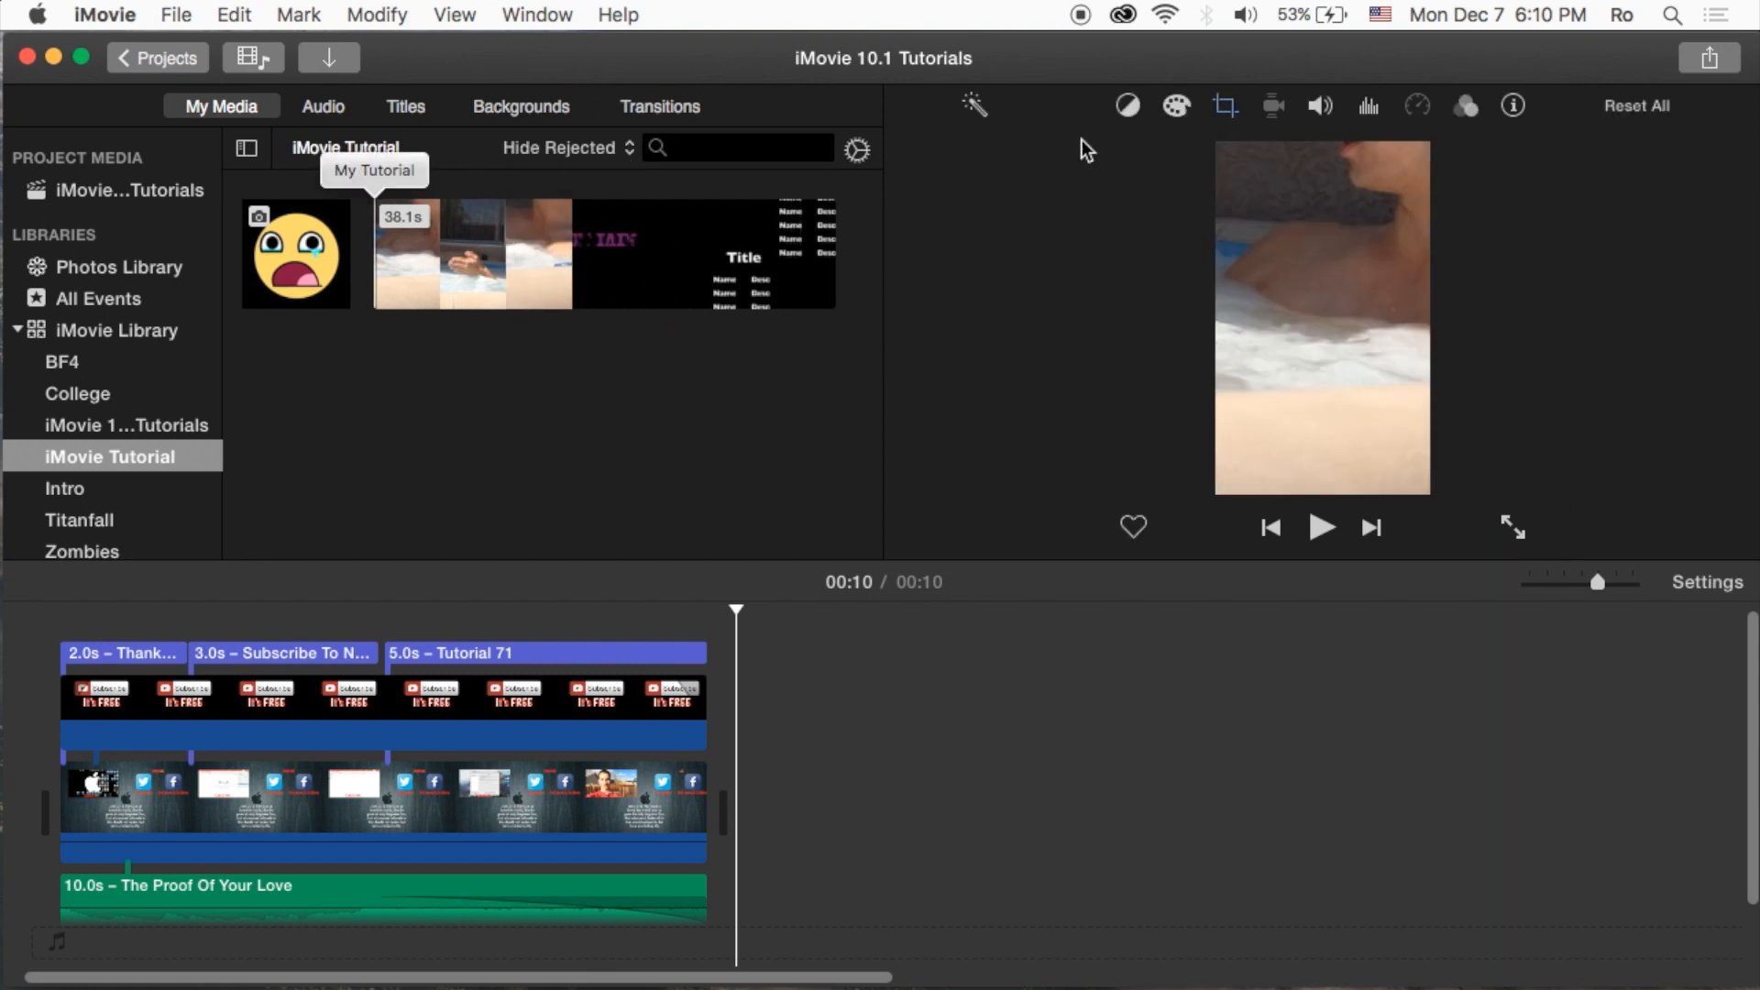
mouse_move(1394, 106)
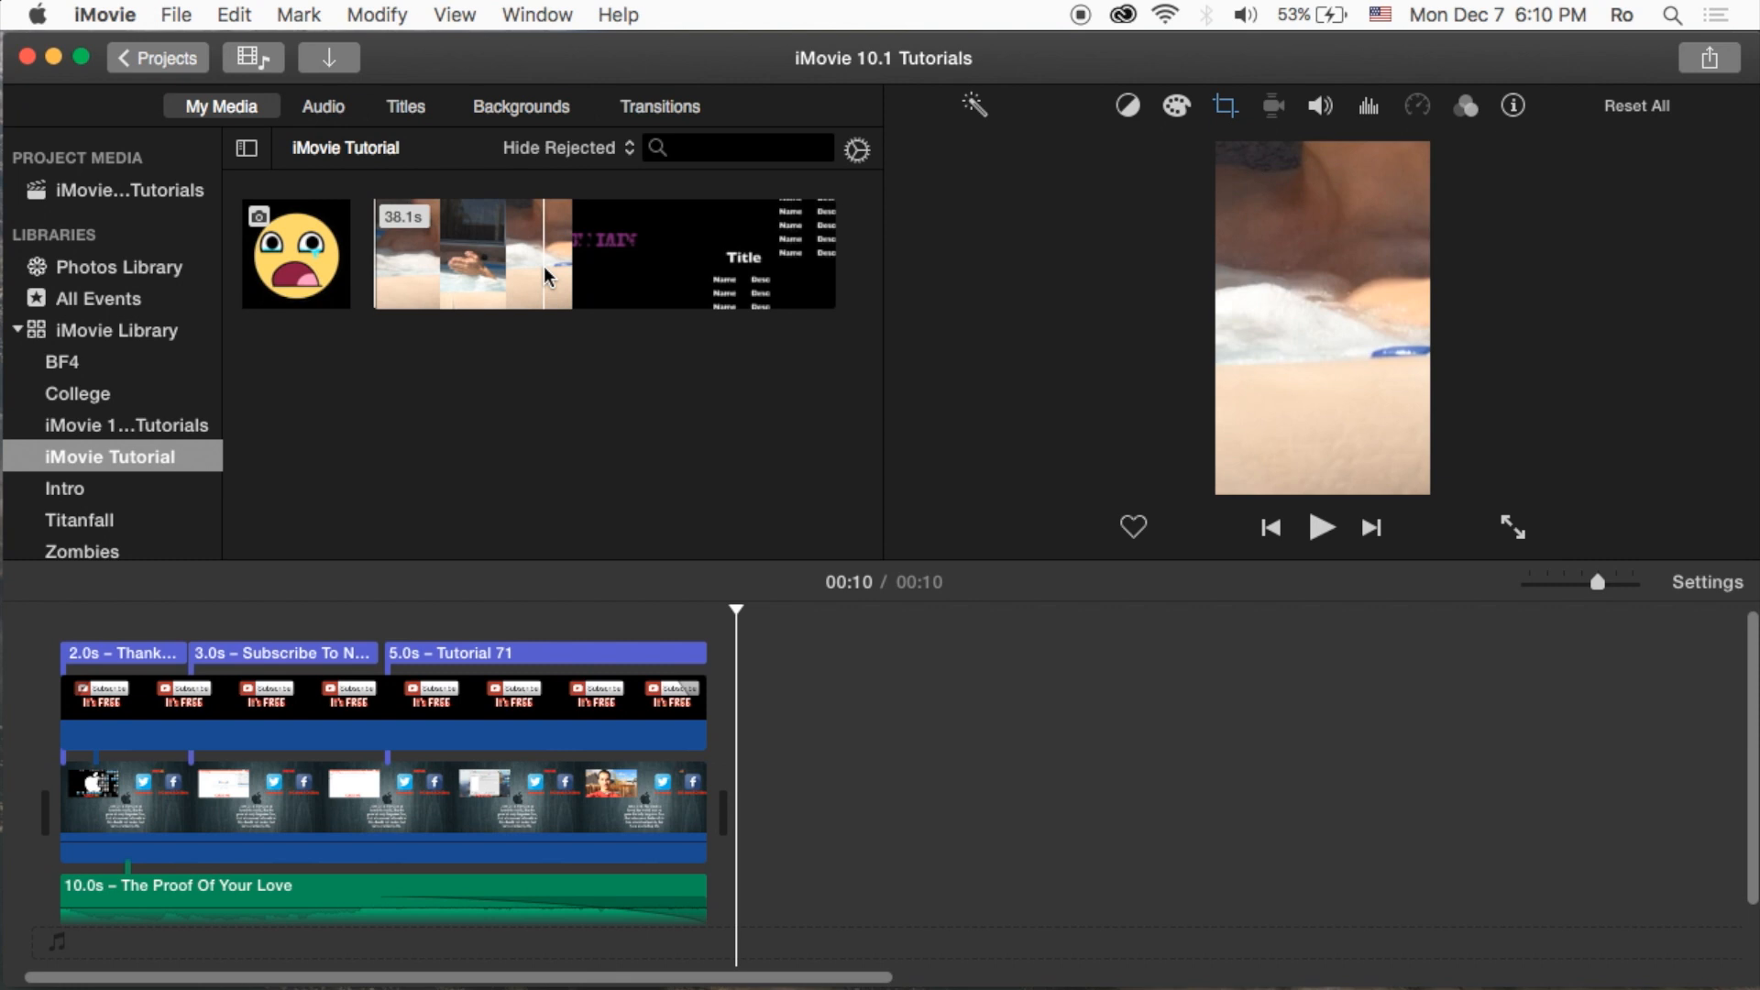
mouse_move(516, 264)
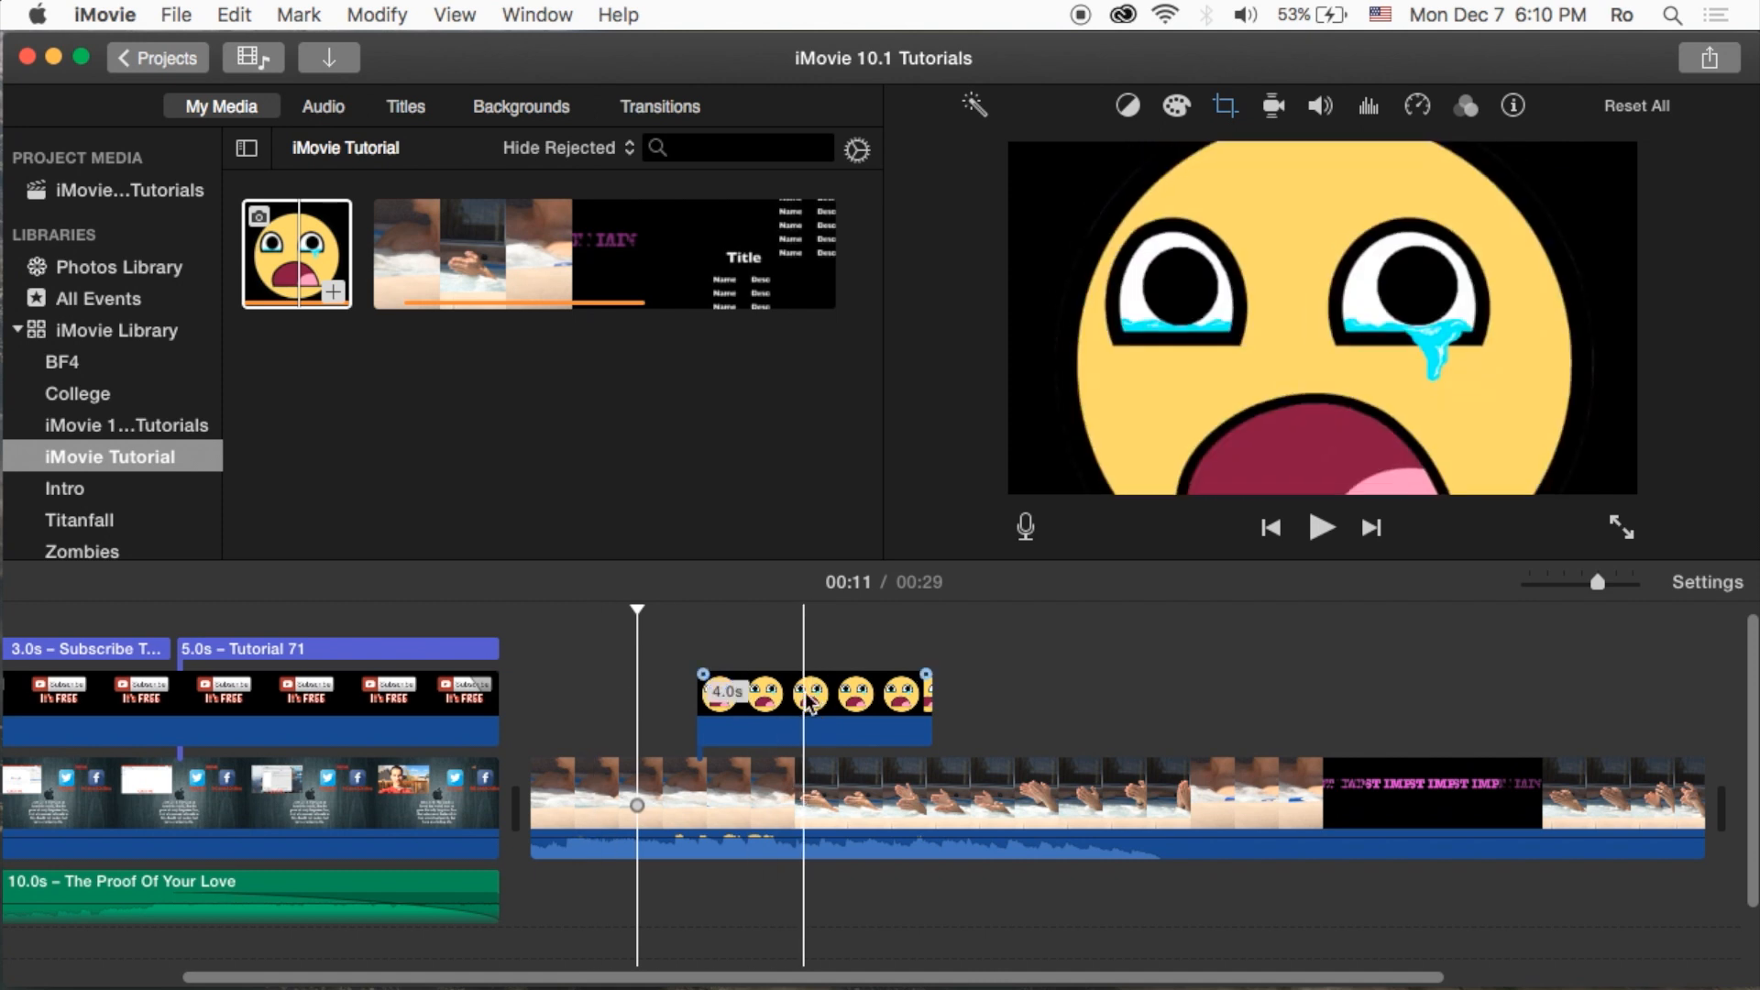
- Select the emoji image clip in the timeline and show its cropping options
click(853, 706)
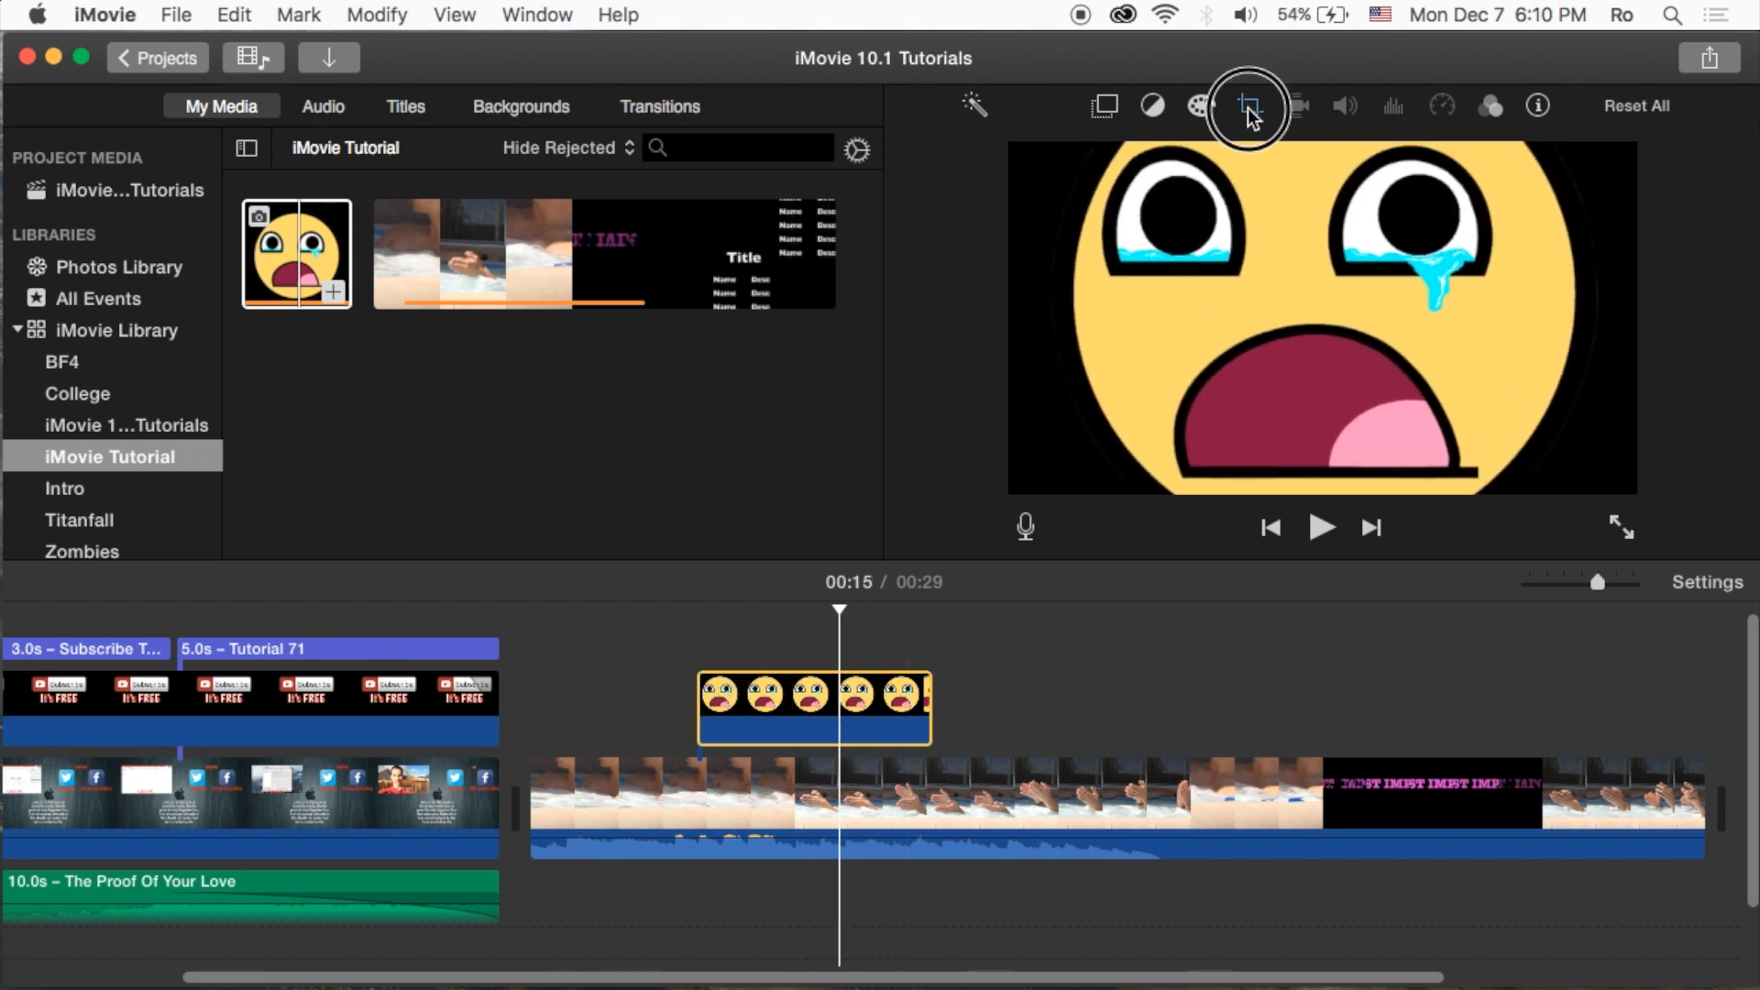
click(1248, 106)
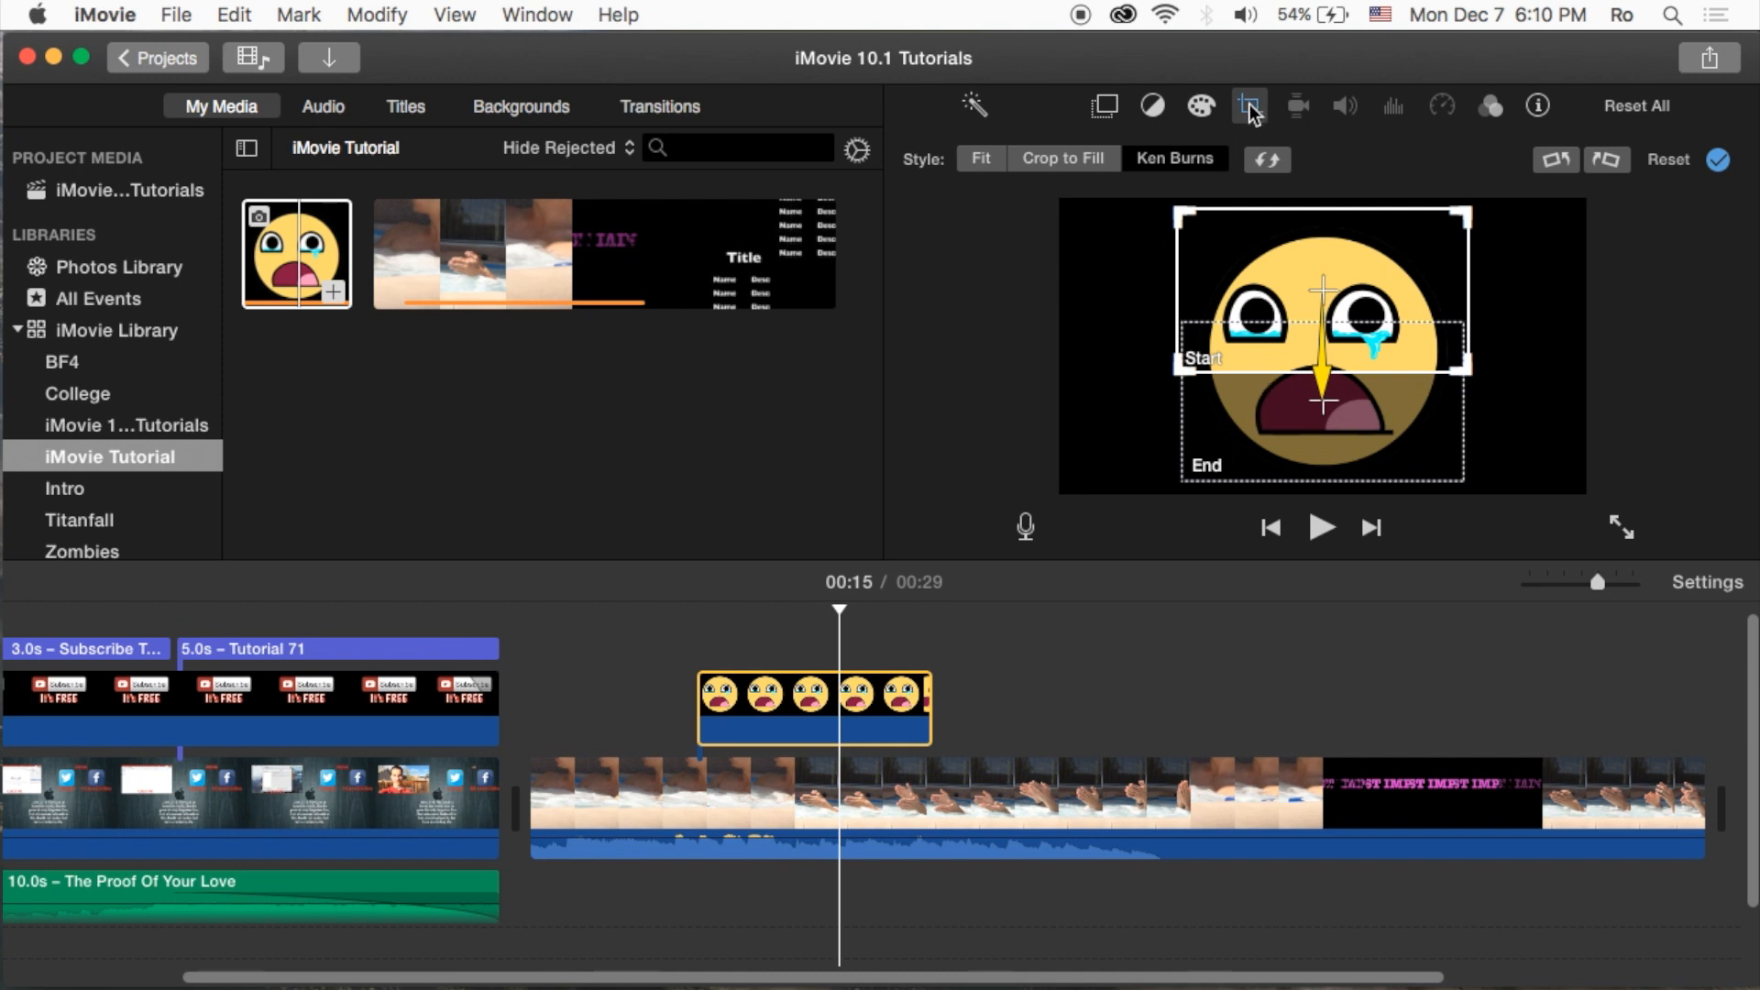
mouse_move(1250, 106)
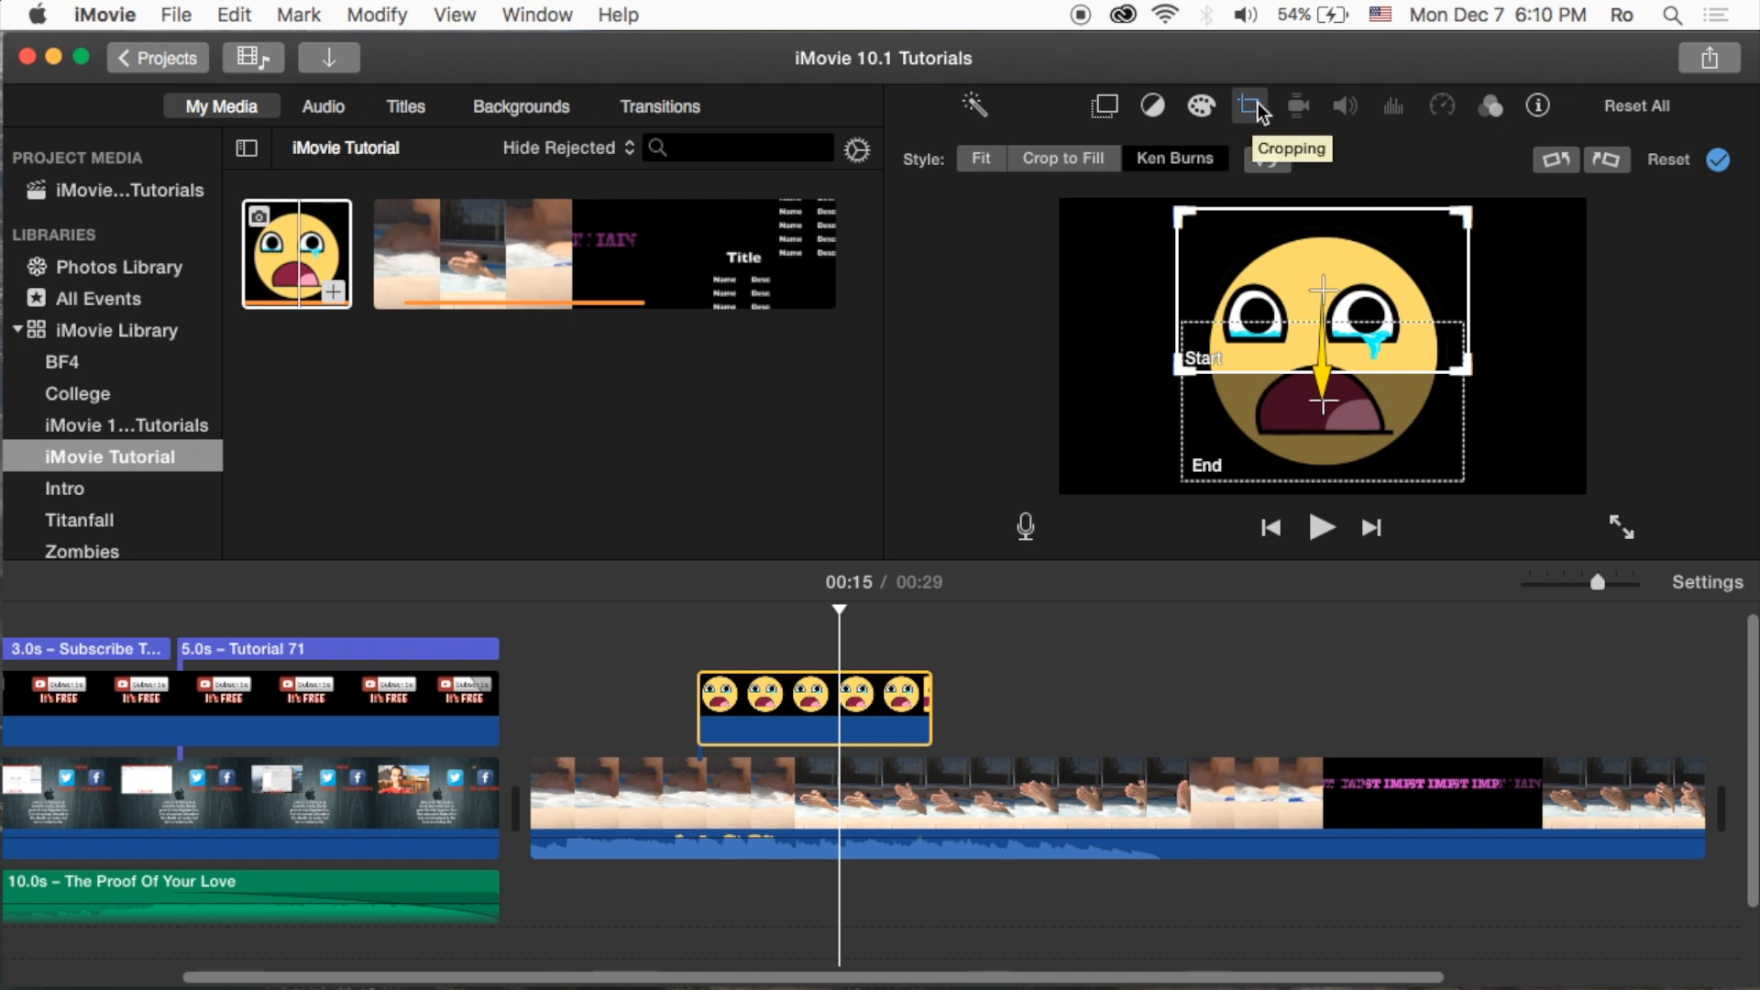
mouse_move(1336, 424)
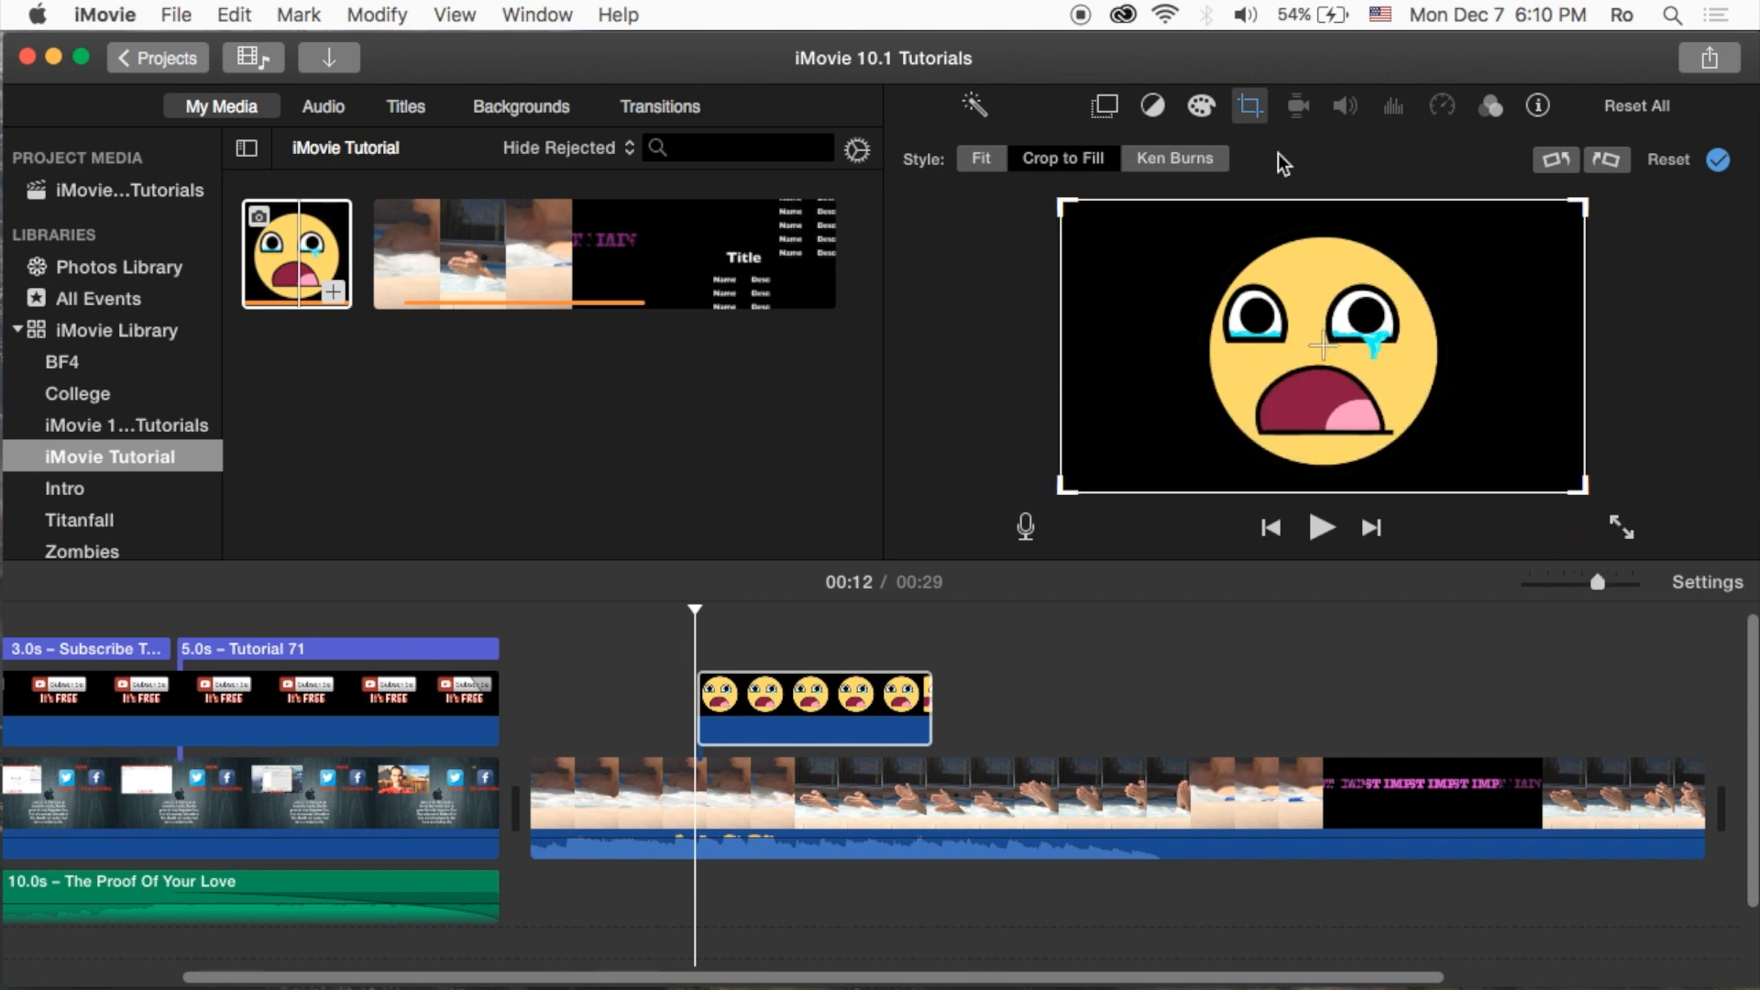
mouse_move(1104, 115)
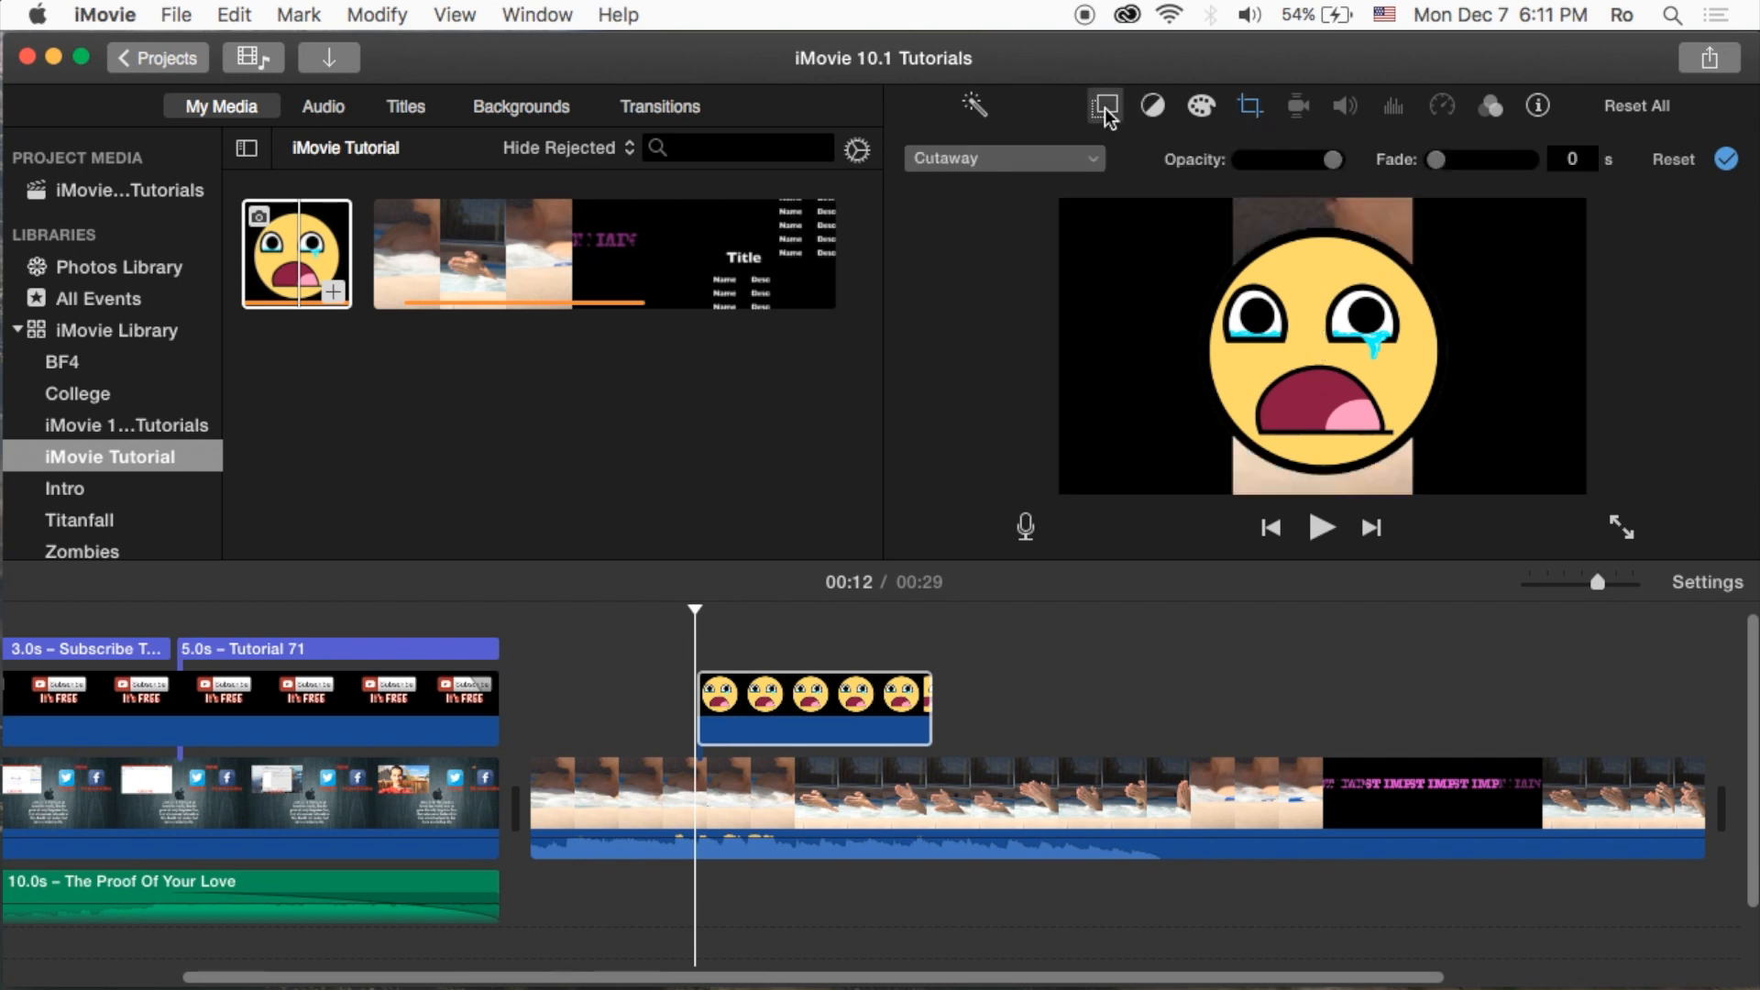
- Set the emoji overlay type to Picture in Picture with a Dissolve transition
click(999, 157)
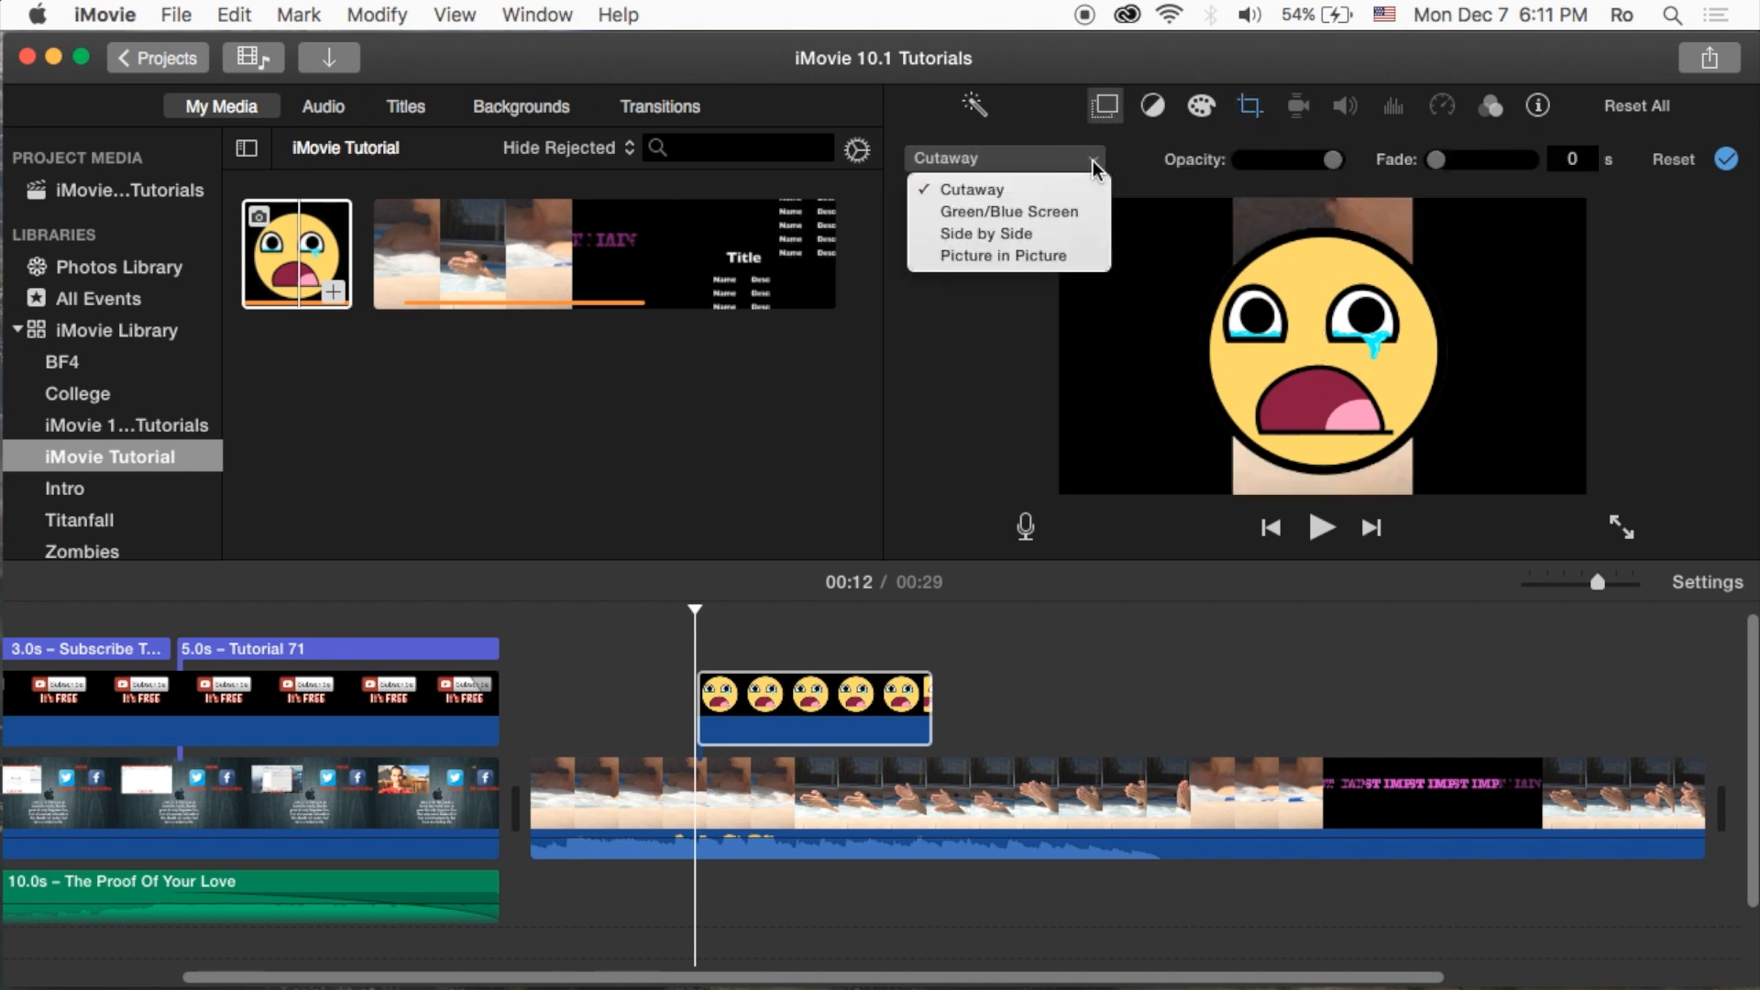
mouse_move(1005, 256)
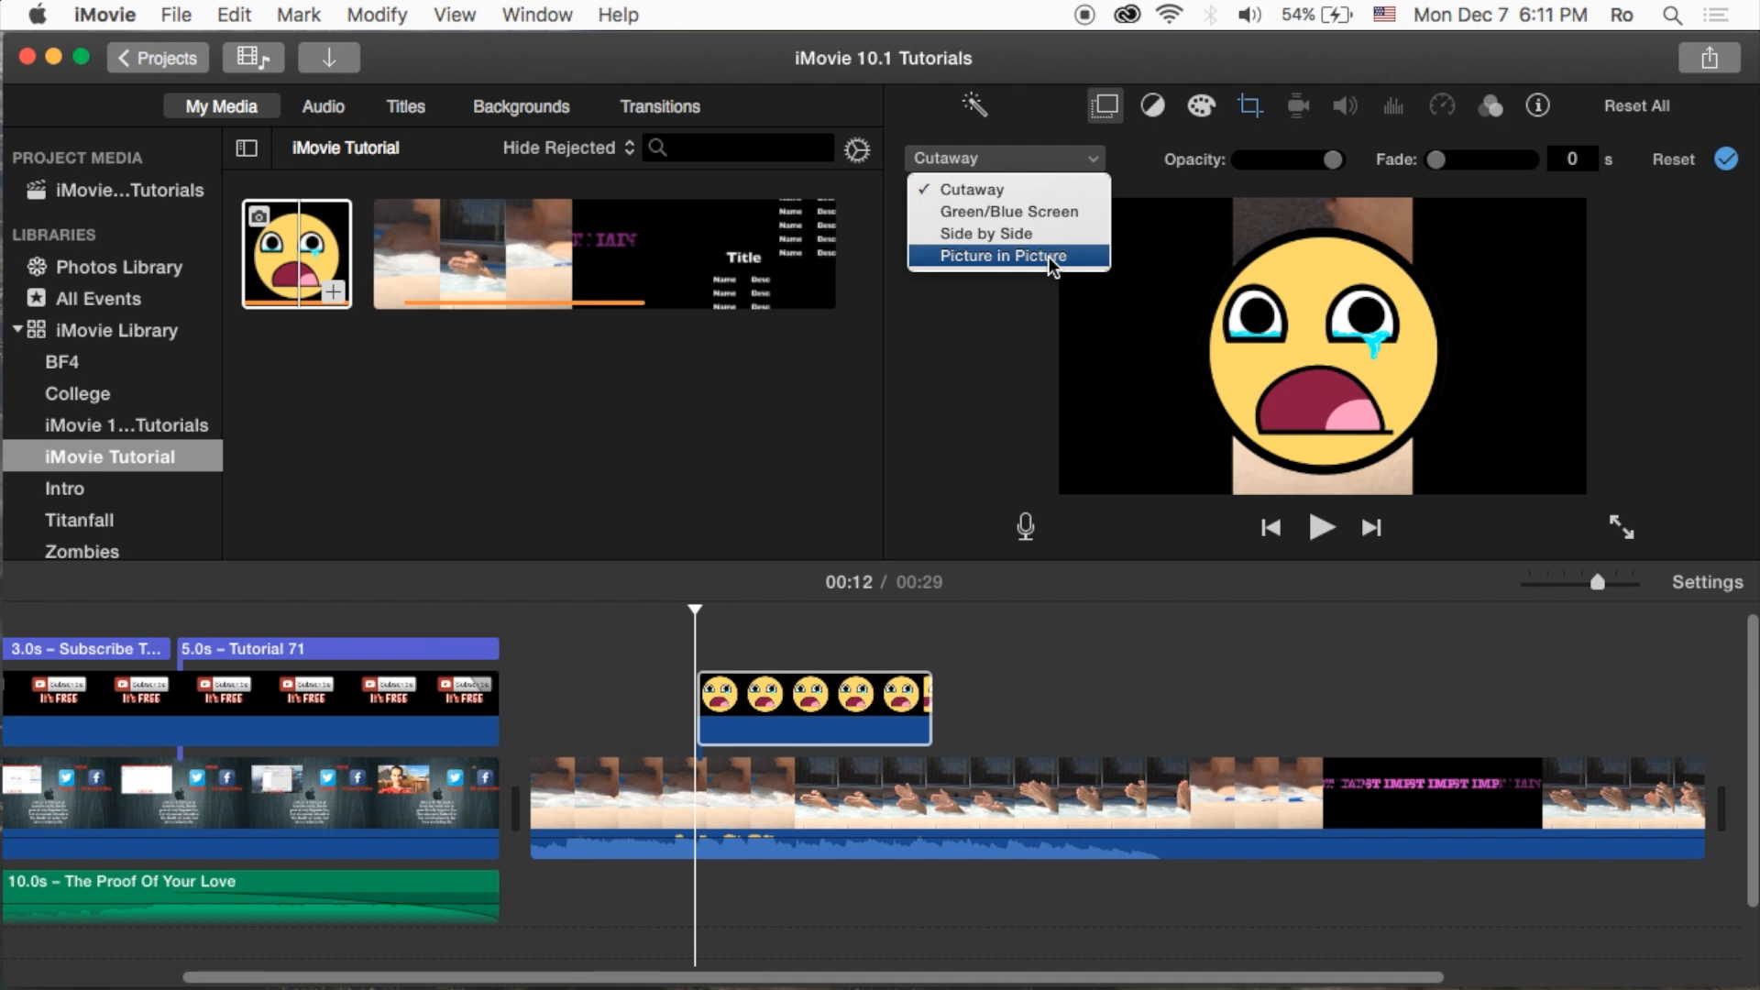
mouse_move(988, 234)
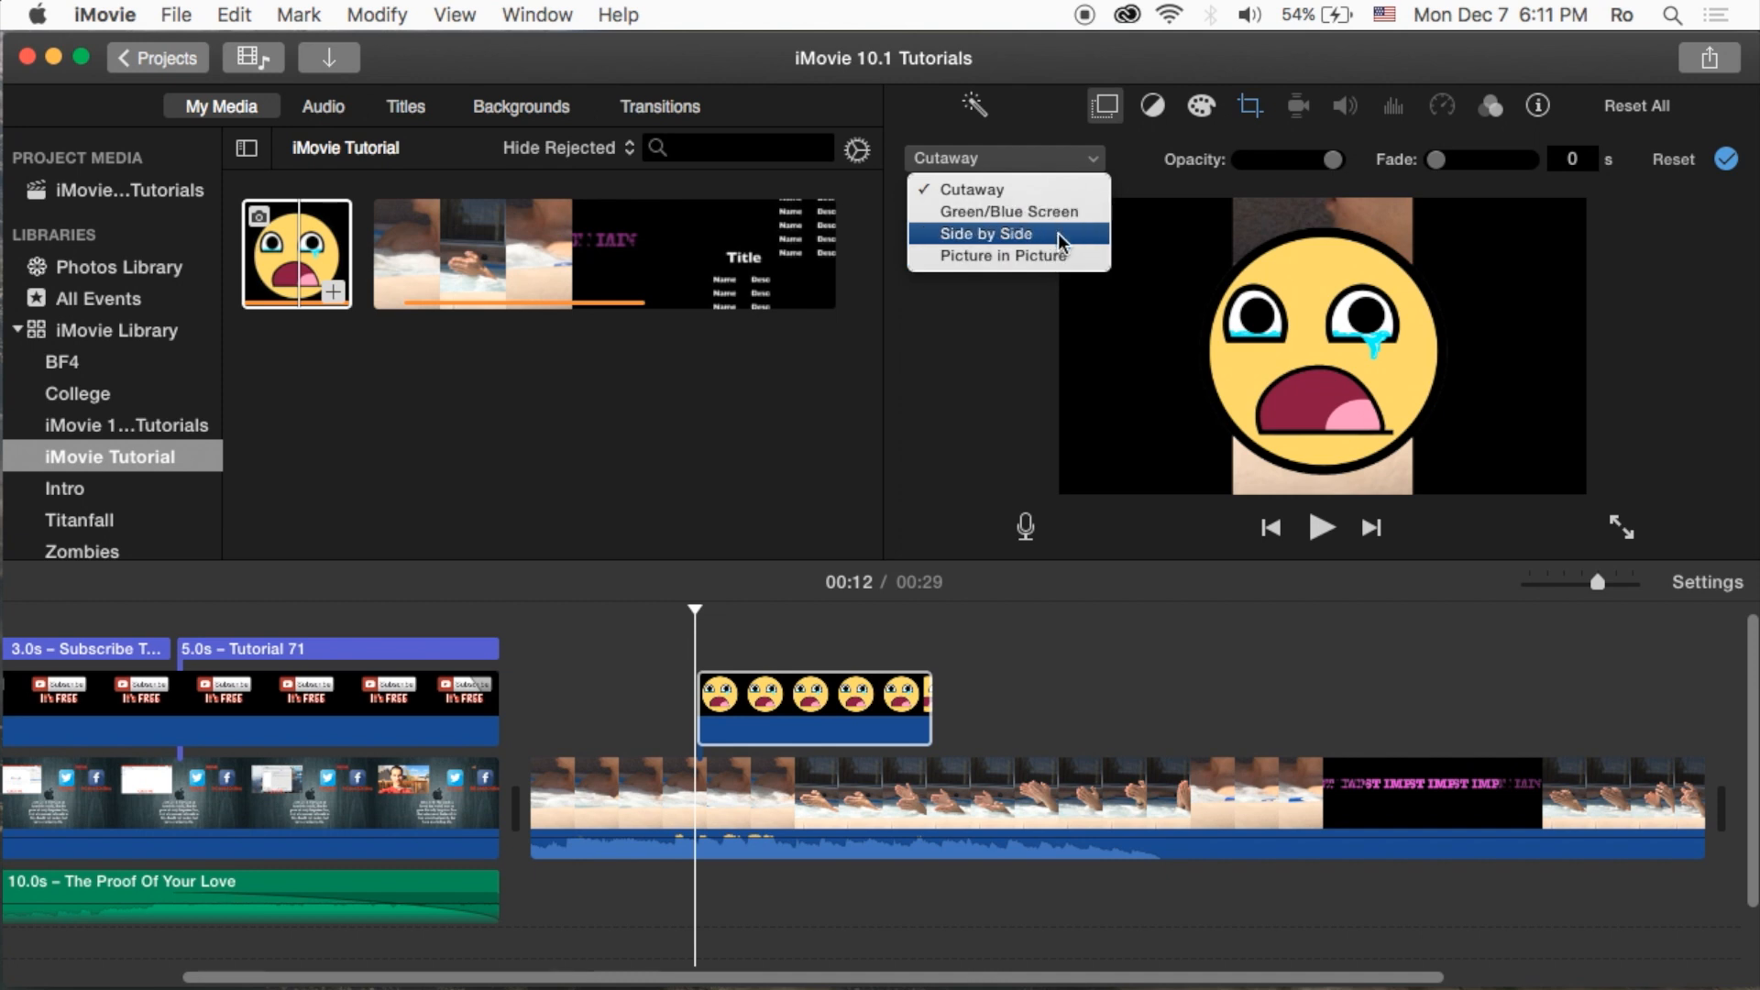
mouse_move(1053, 257)
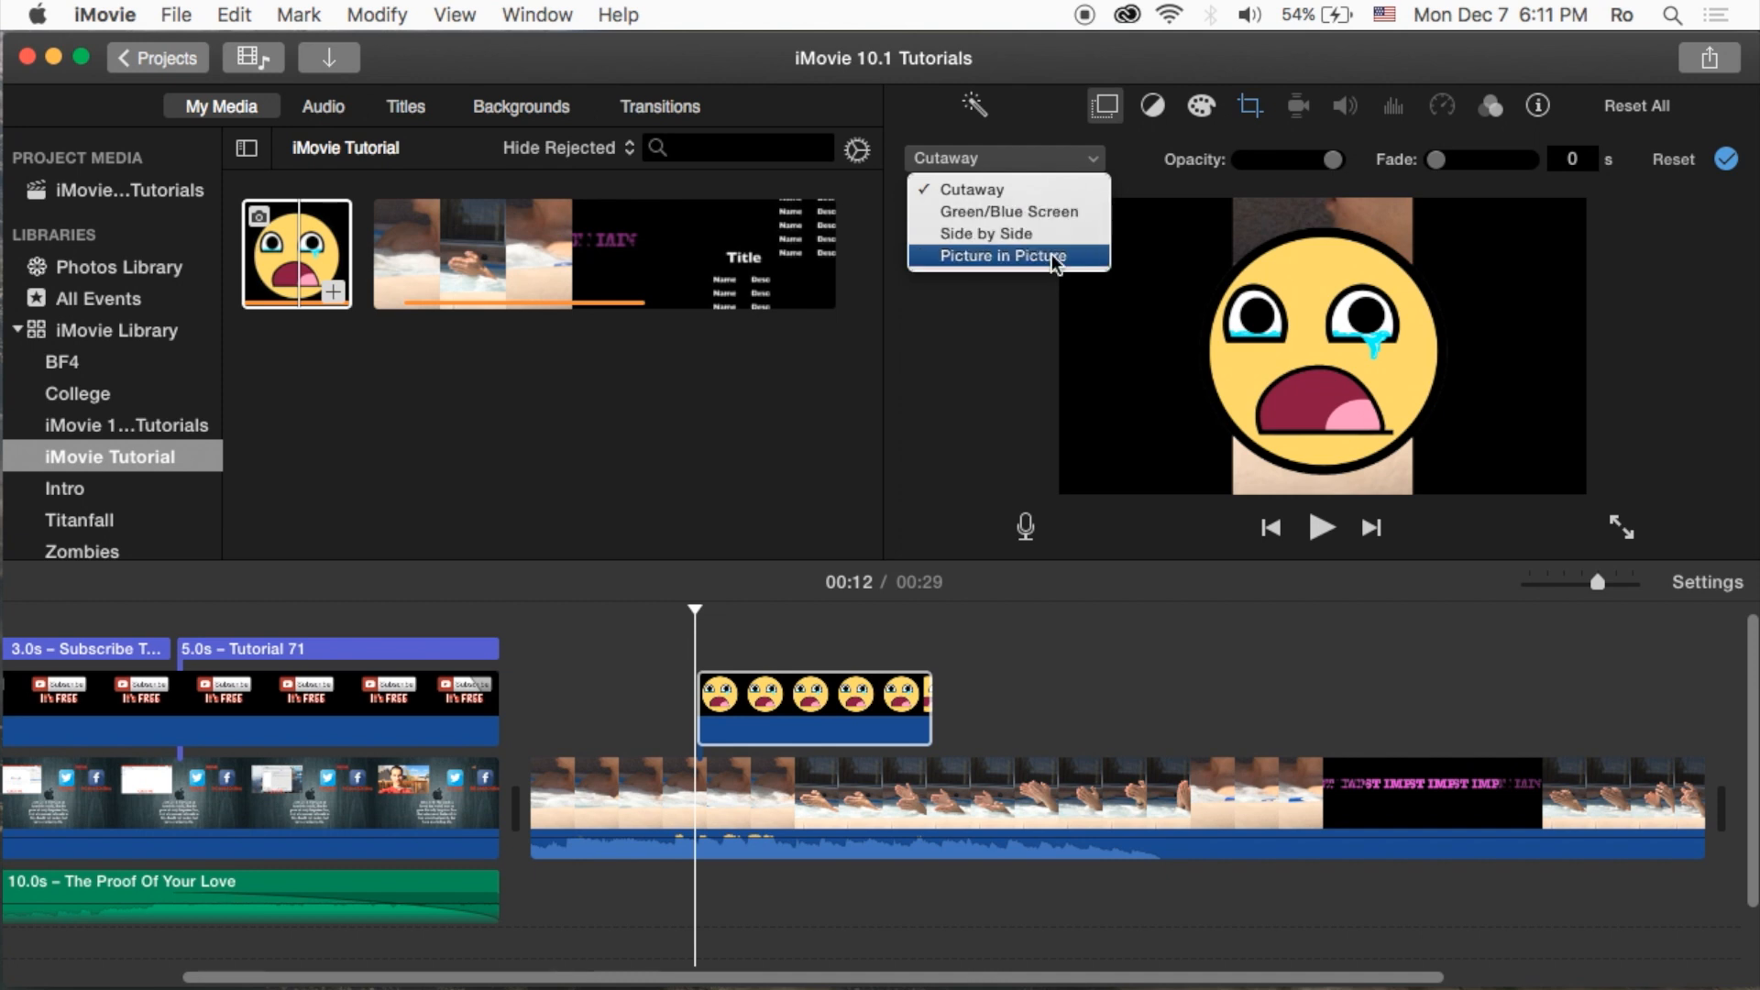
click(1001, 257)
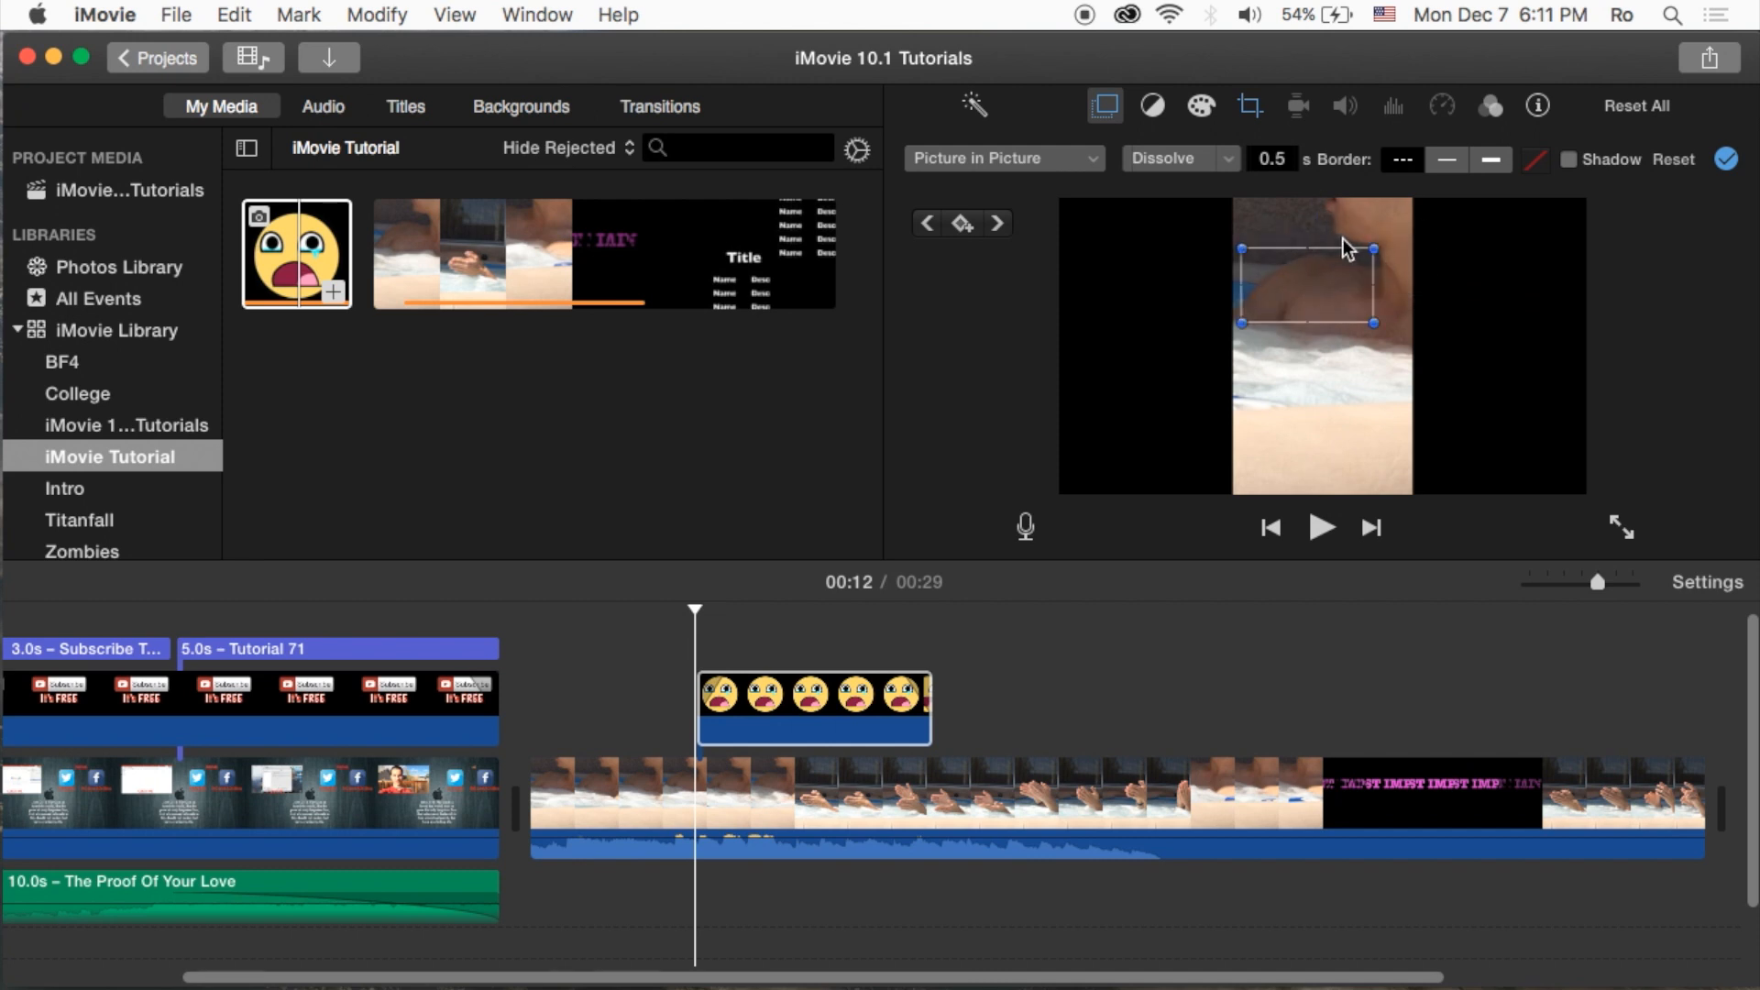
click(1179, 156)
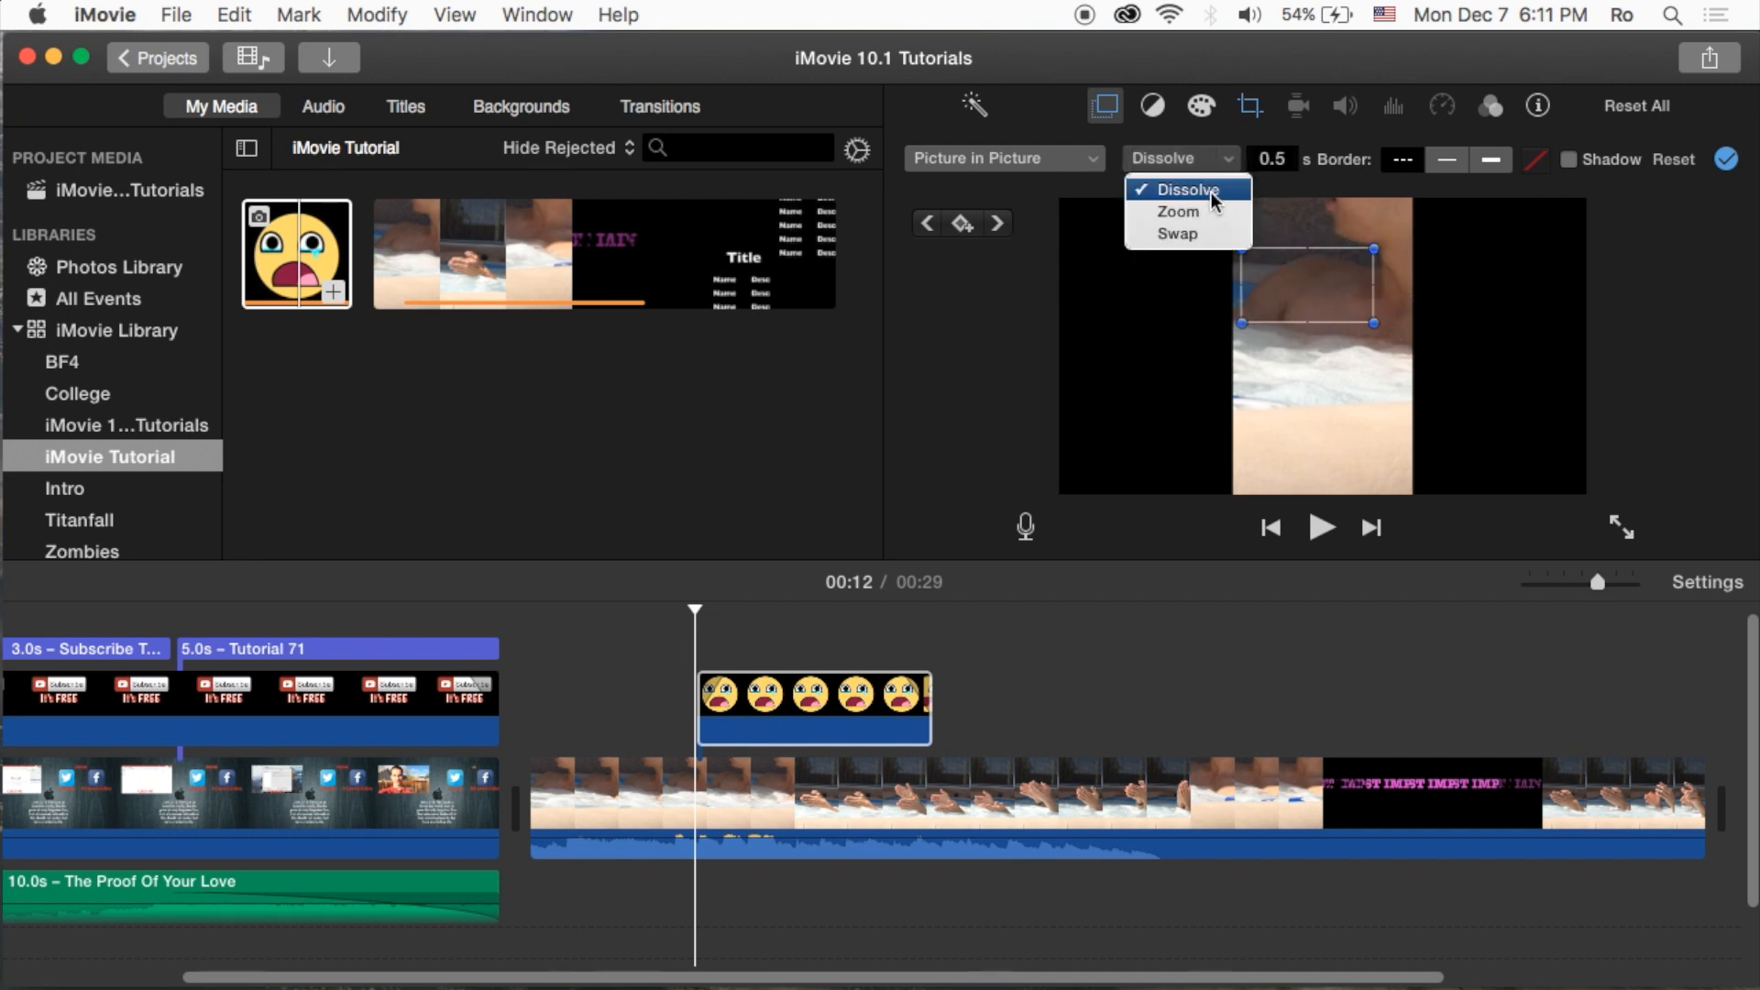
click(1186, 189)
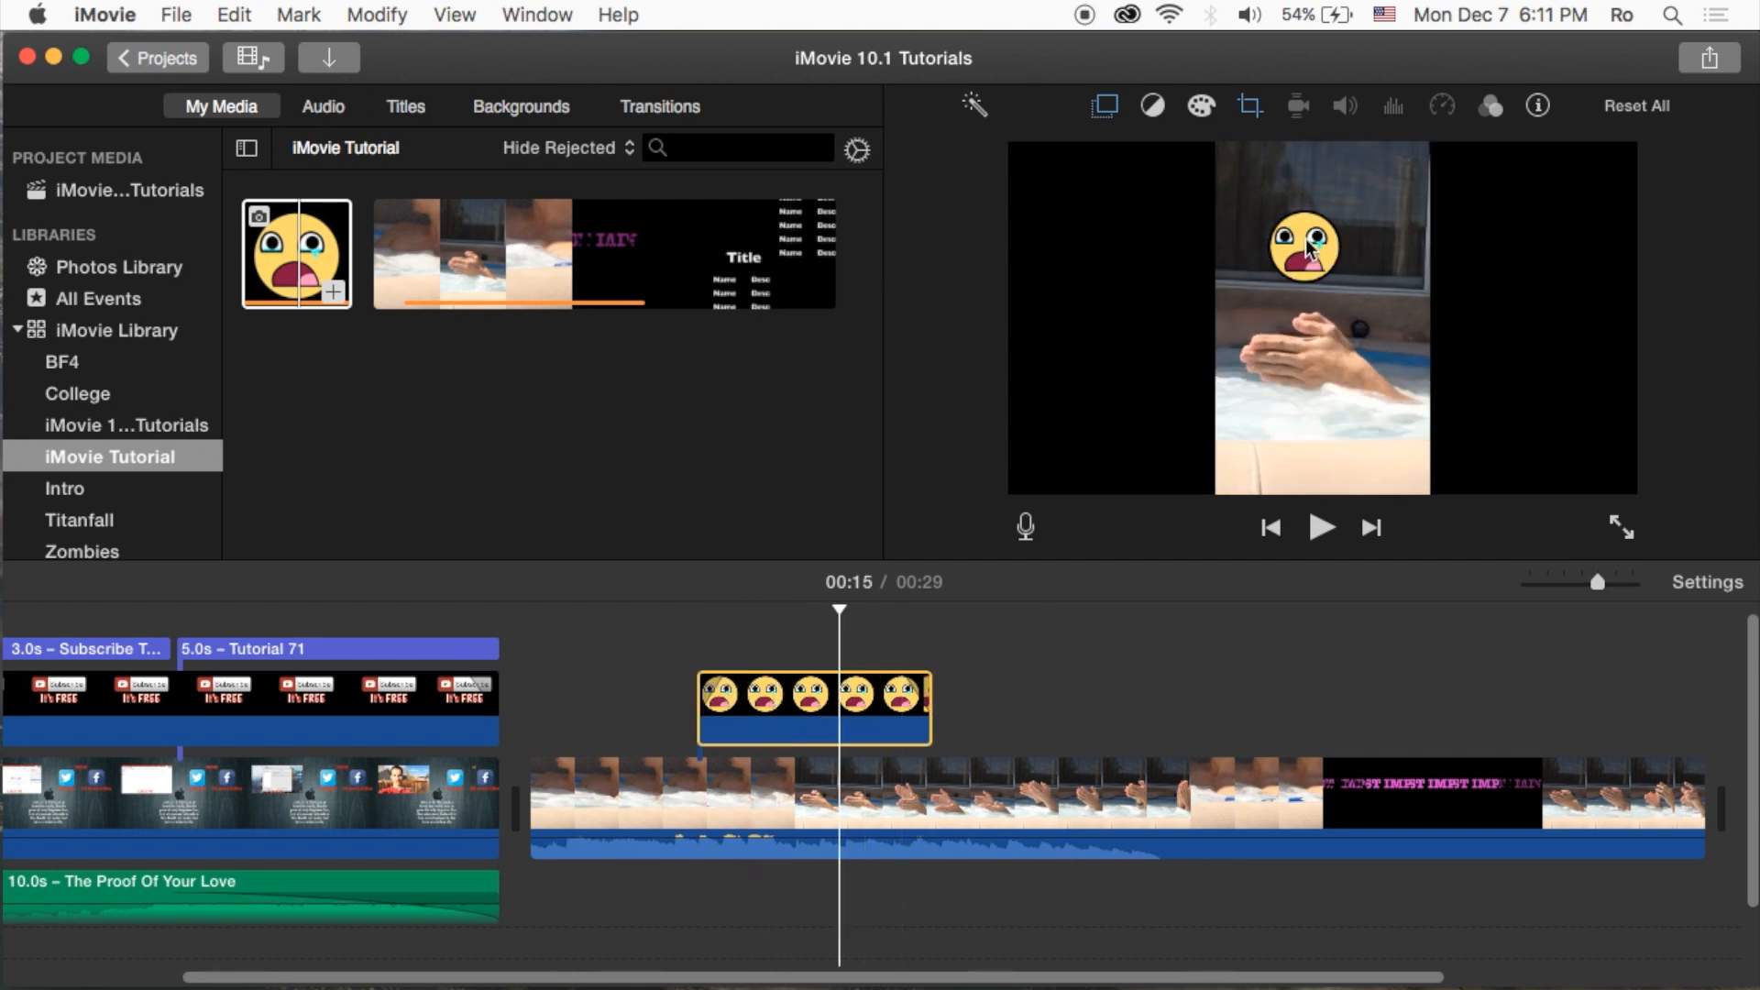
mouse_move(1283, 124)
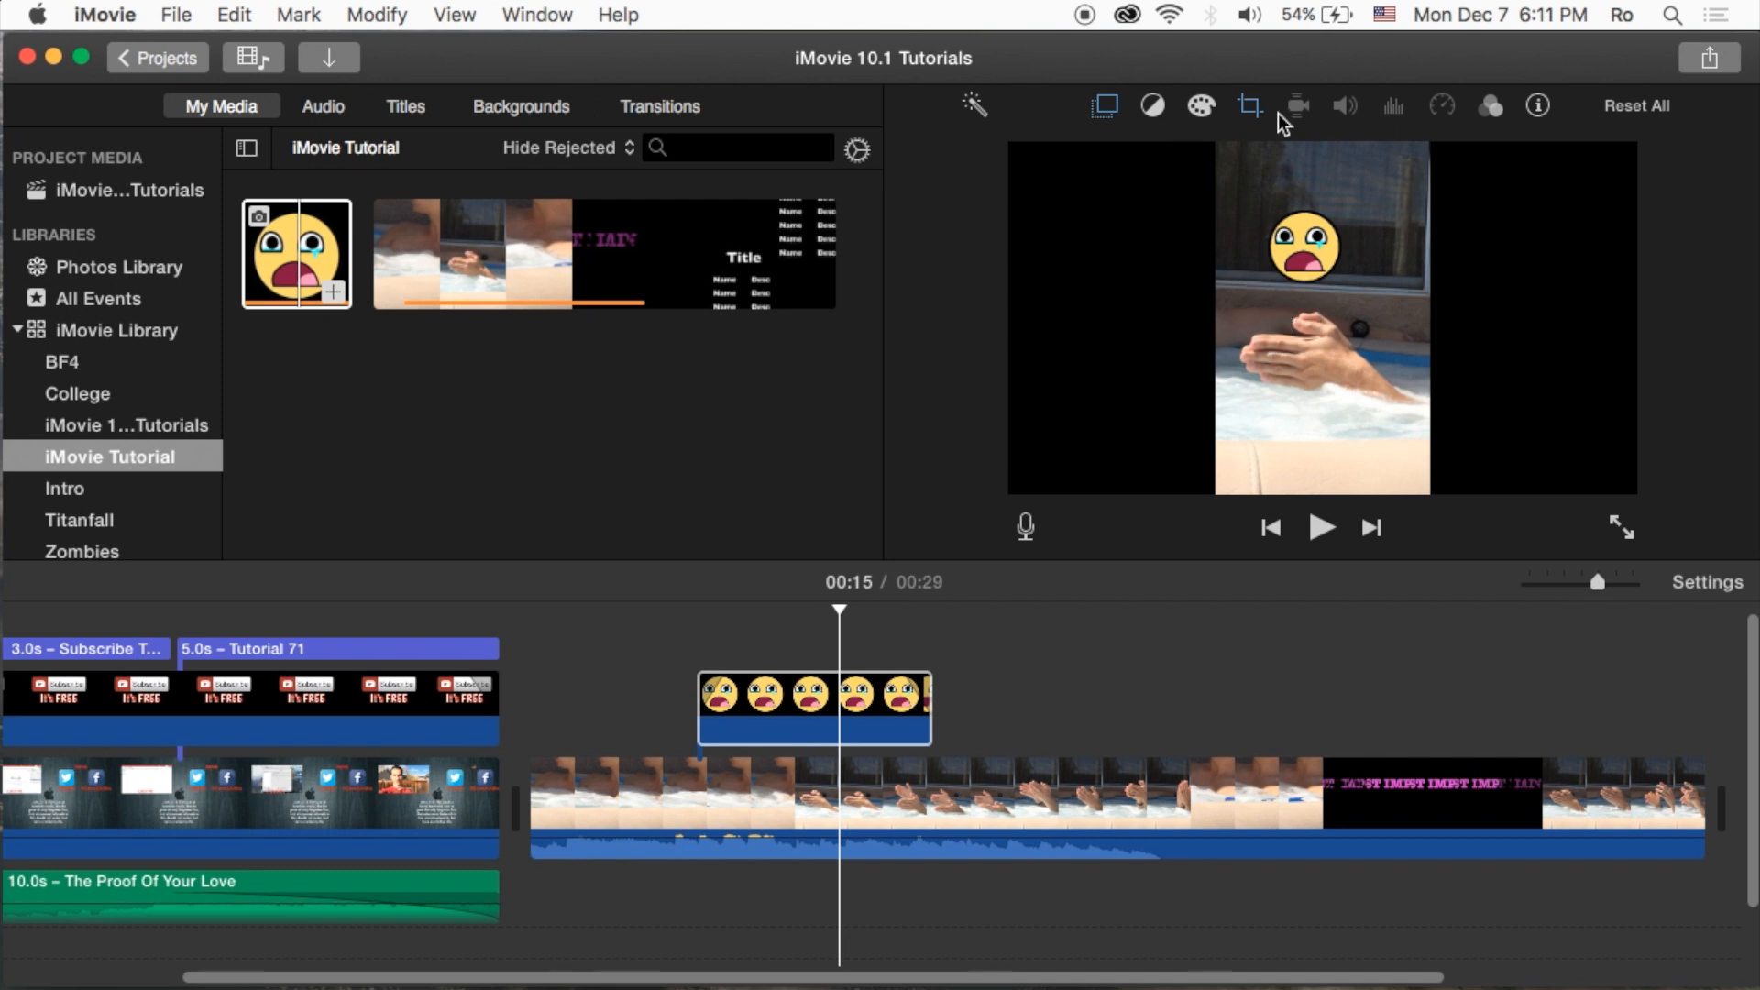
- Enlarge the emoji inset and switch its transition to Zoom, then back to Dissolve
click(1103, 105)
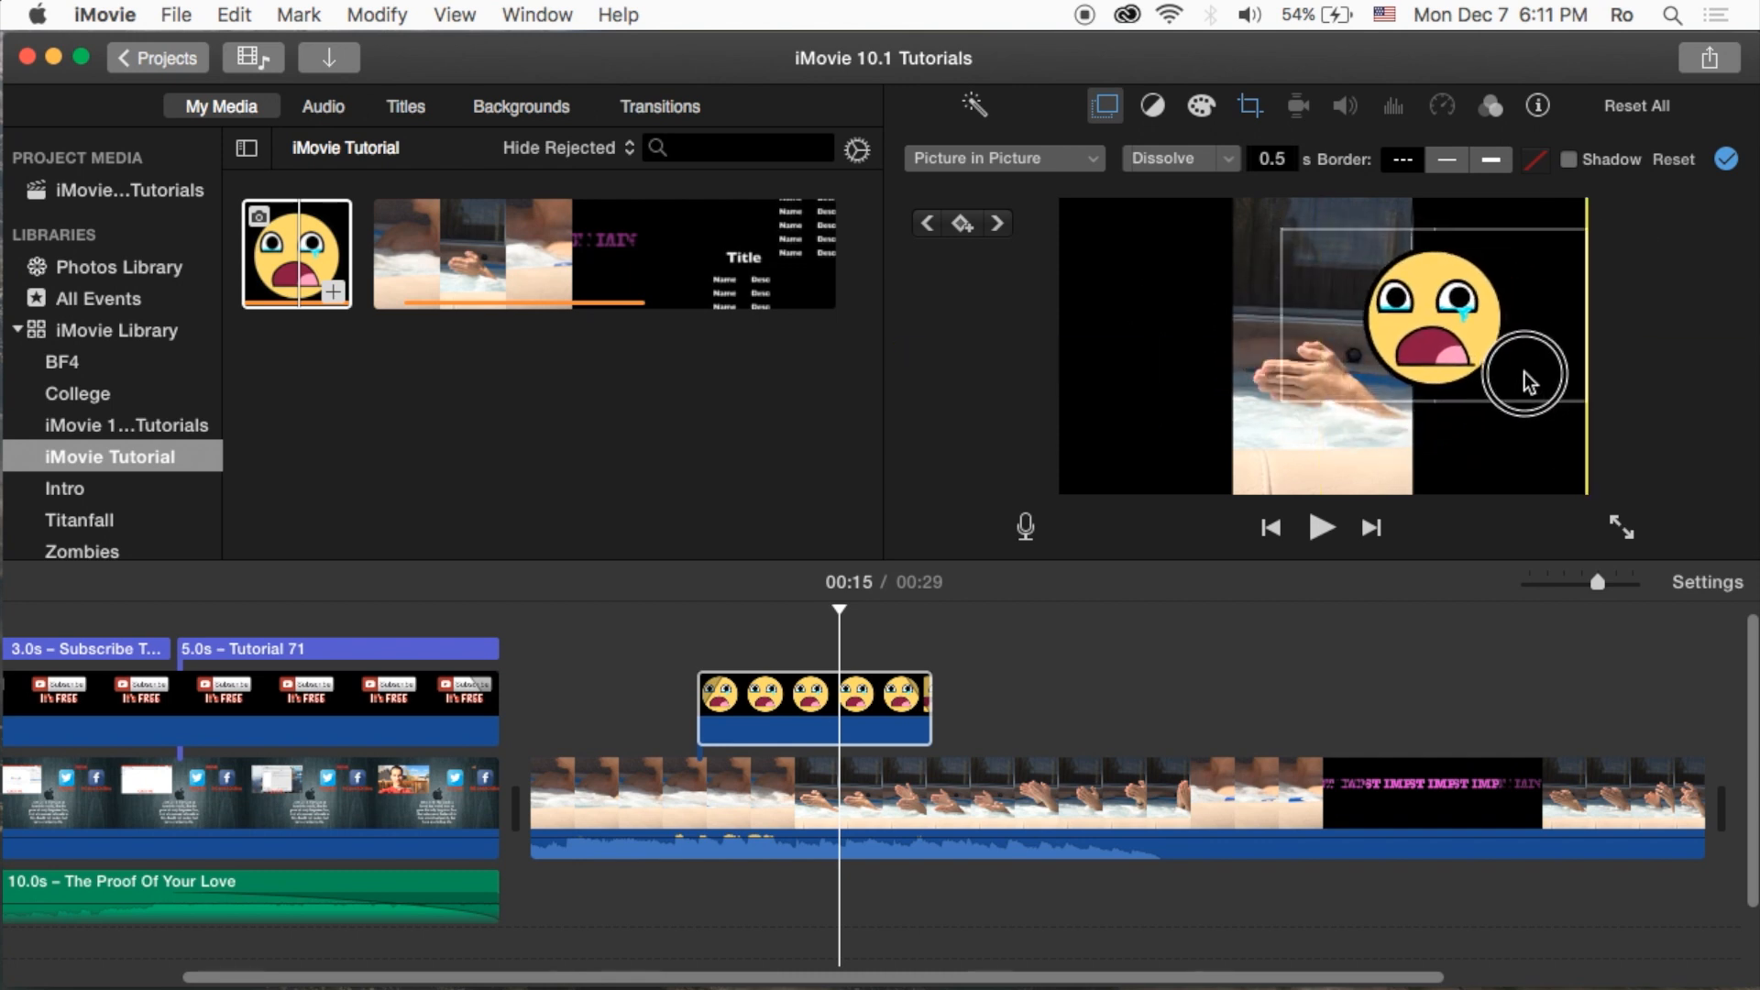
click(1178, 156)
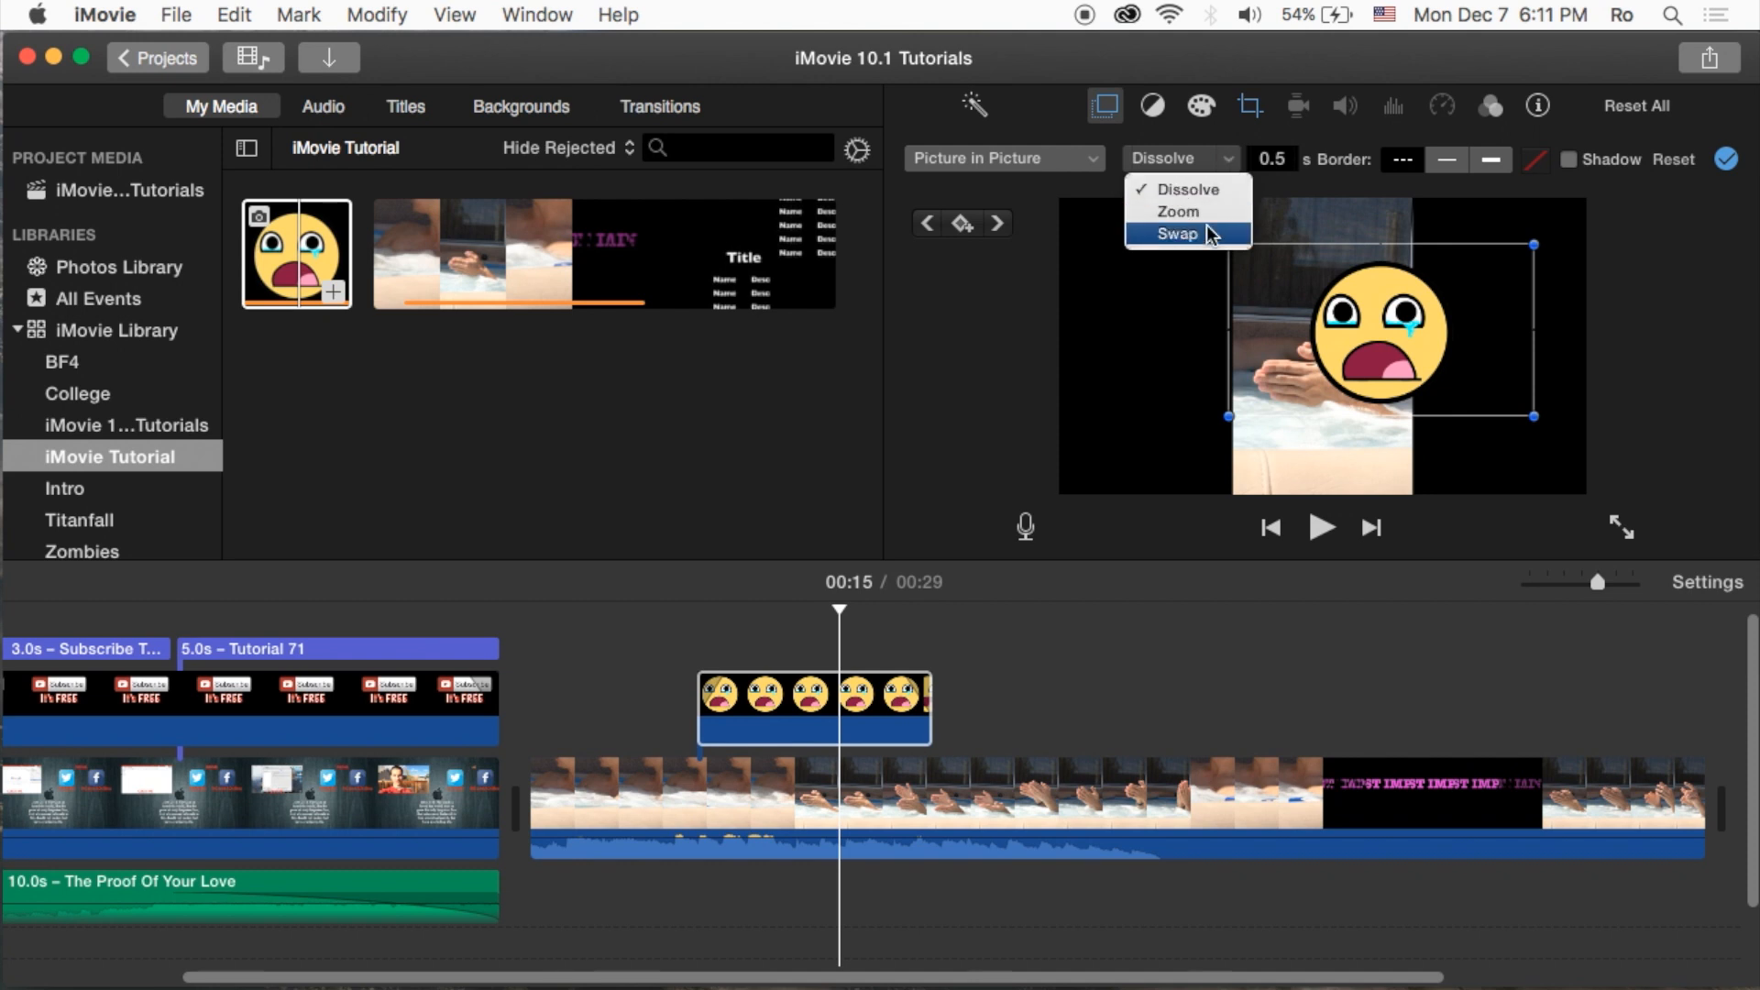
click(1177, 211)
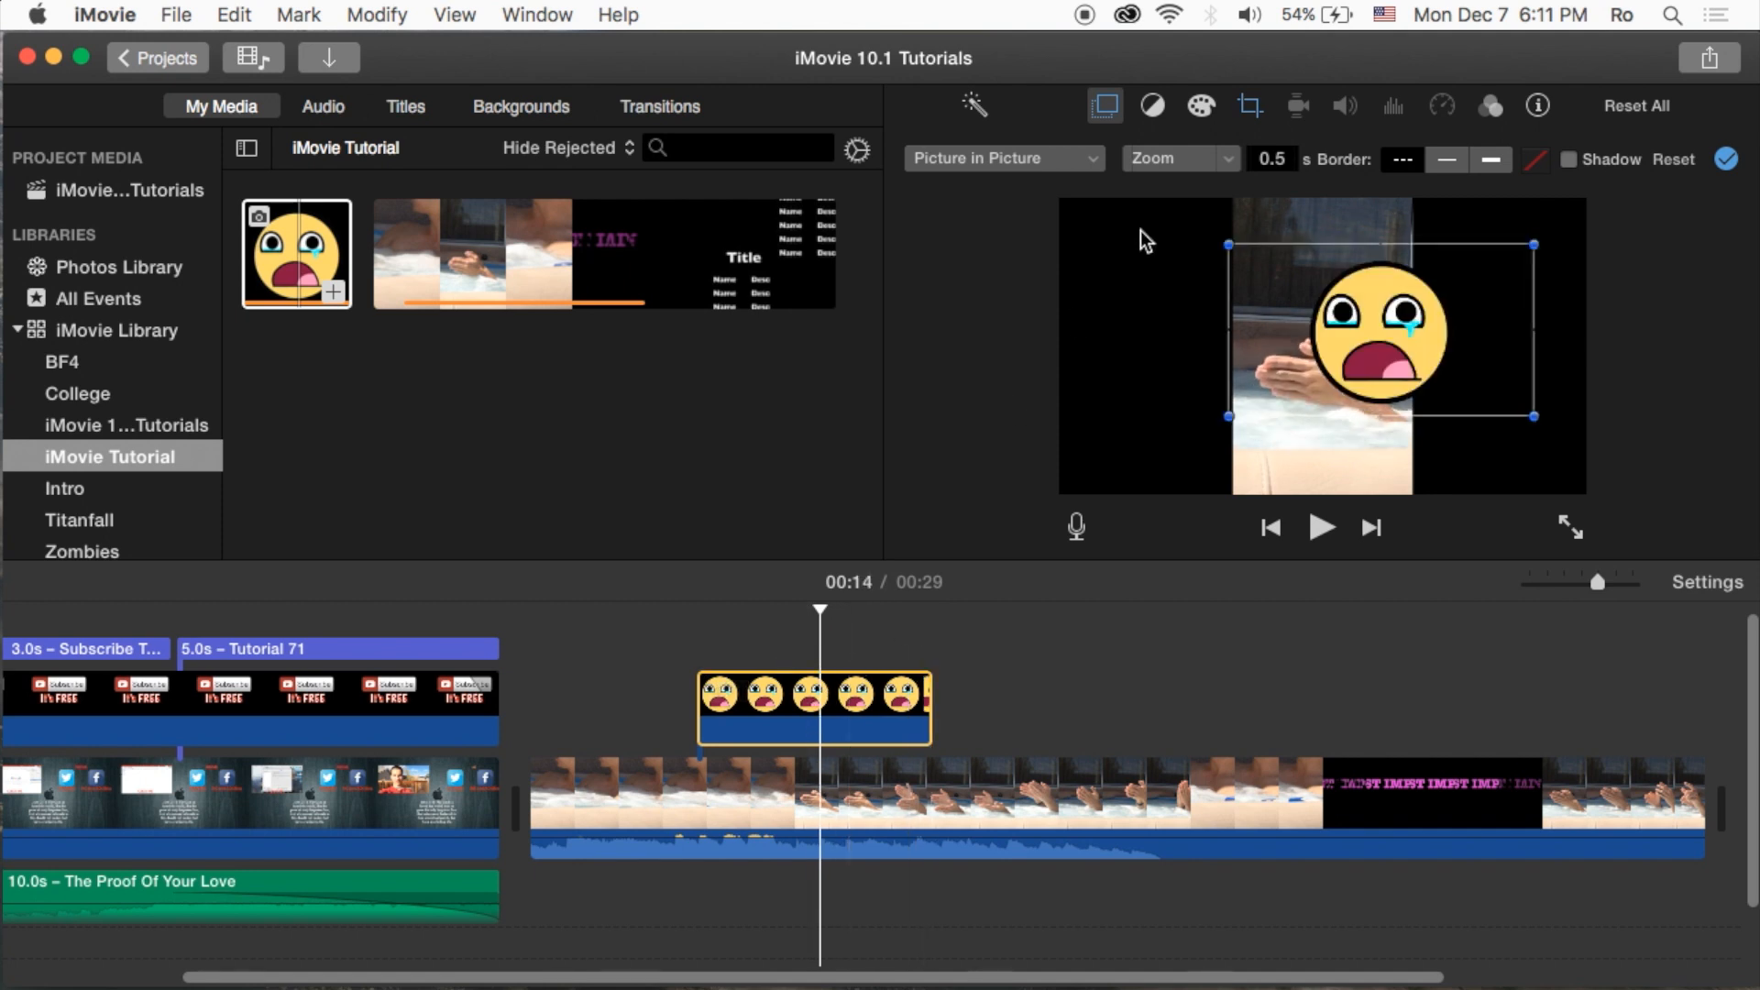
click(1179, 157)
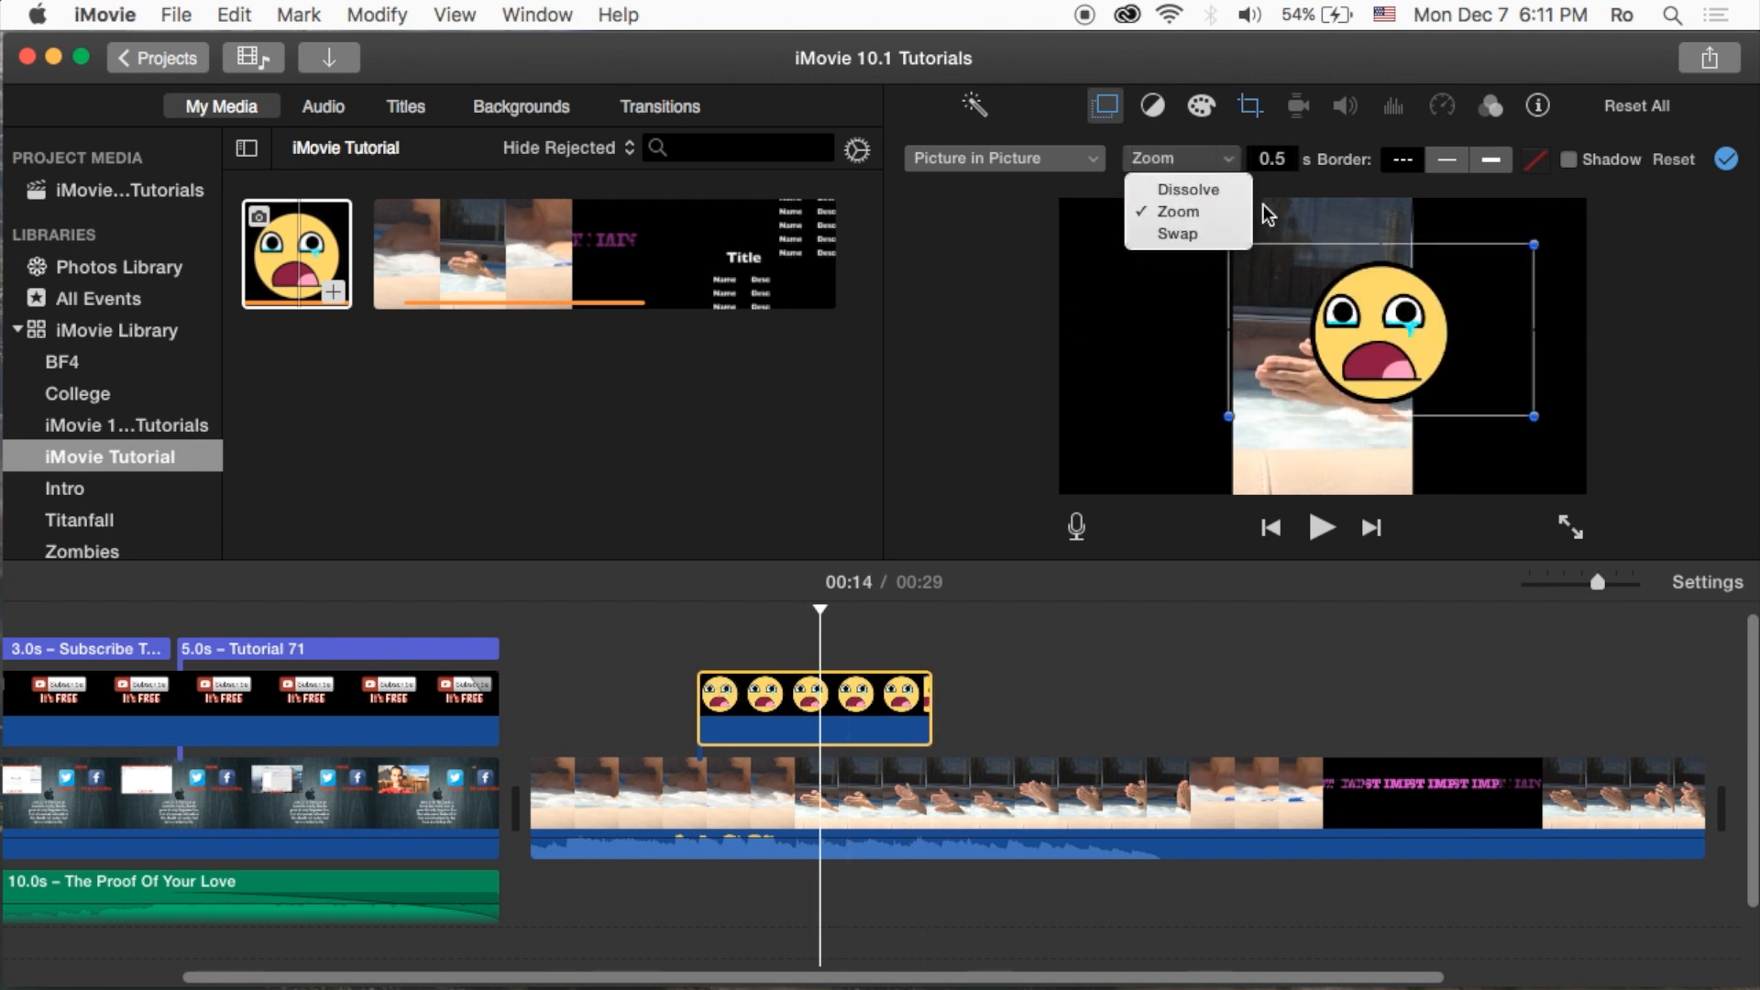
click(1186, 189)
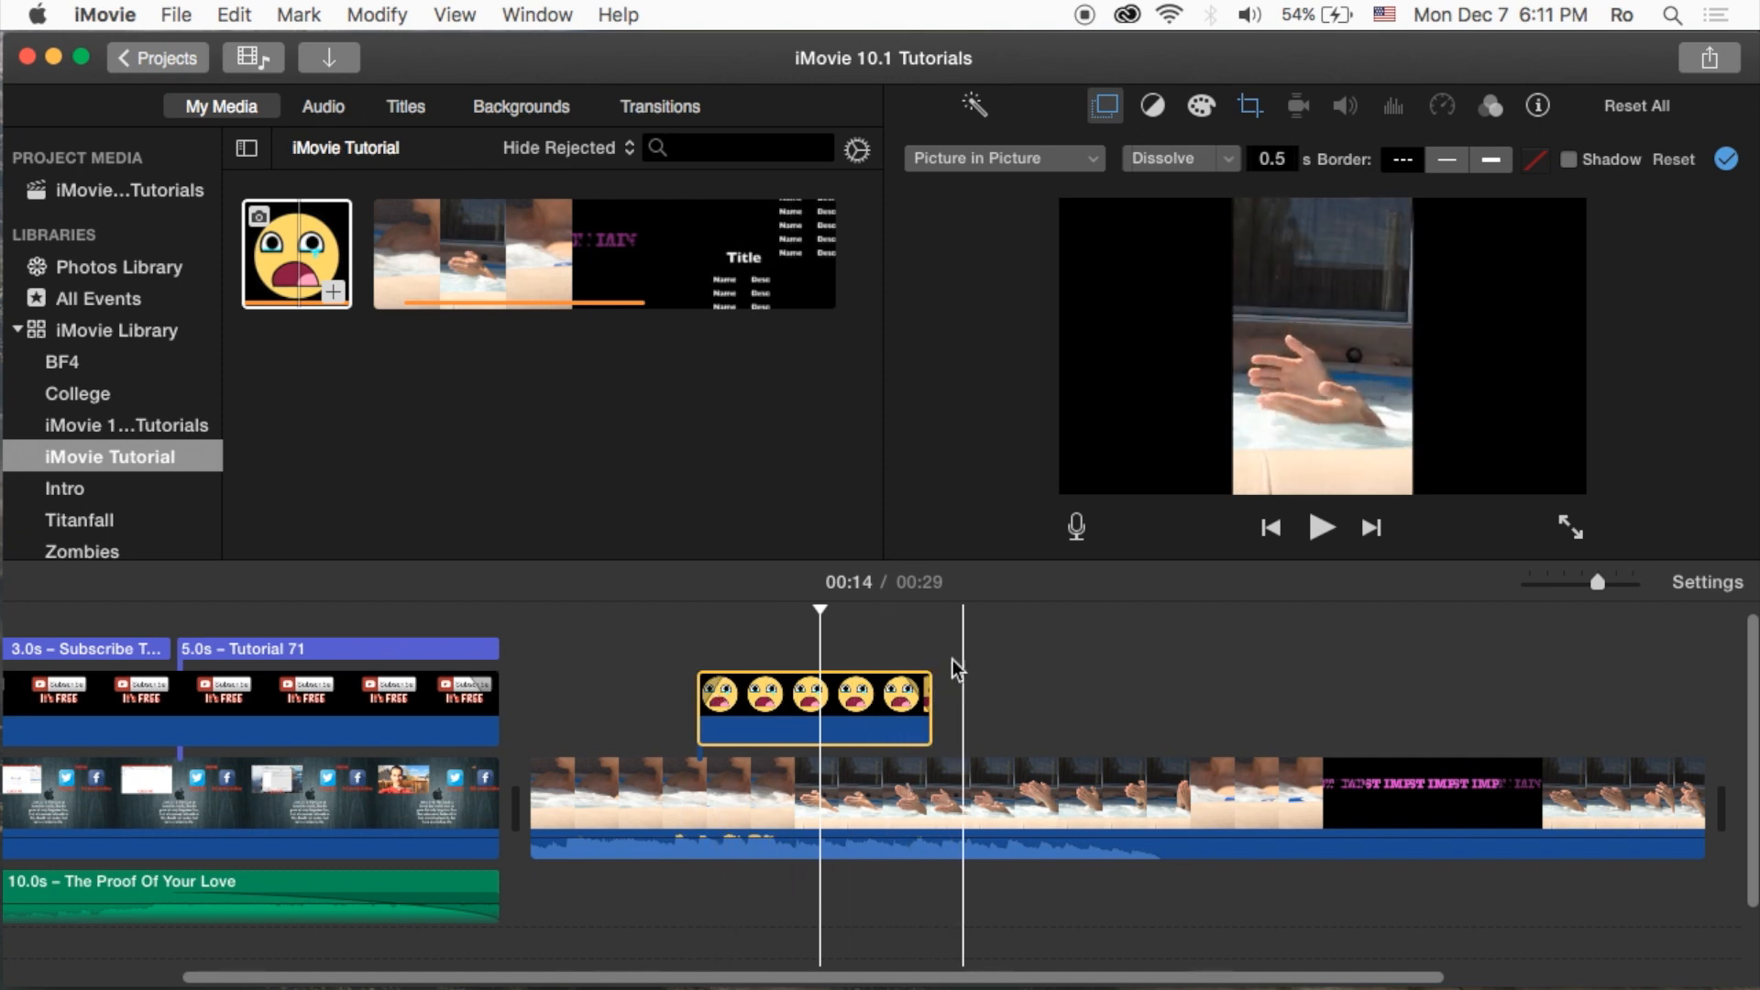
- Give the emoji inset a thick silver border, then change the overlay type
click(1448, 159)
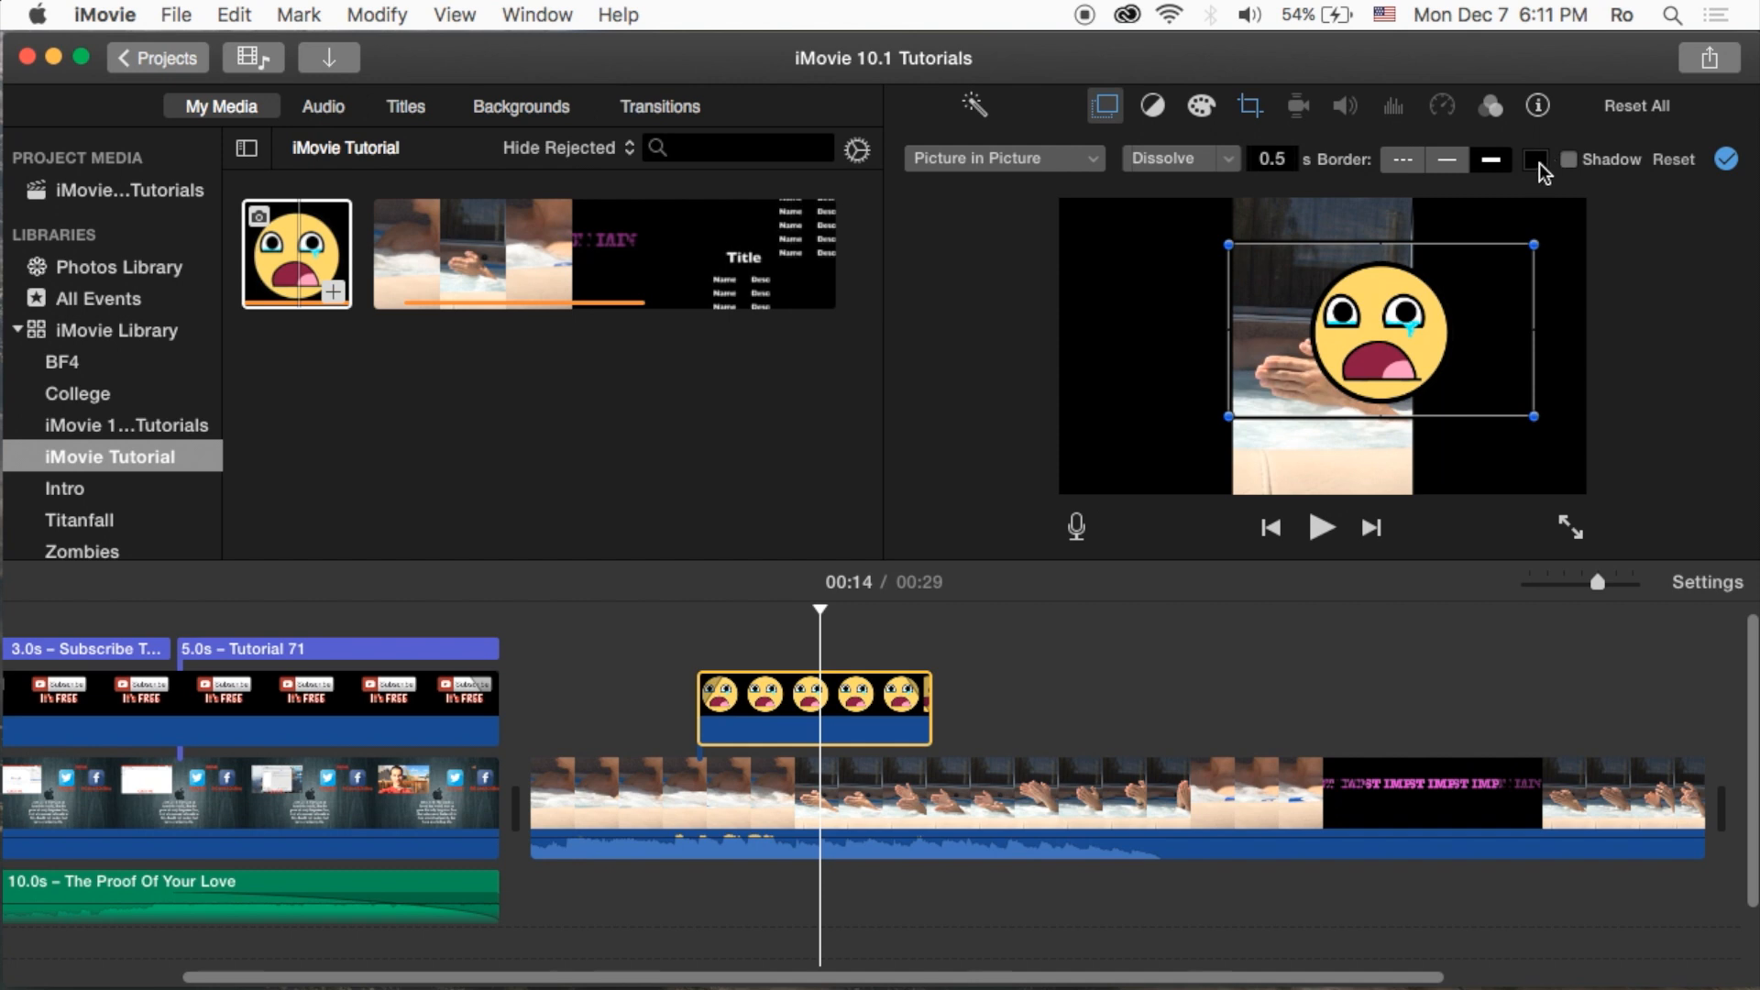
click(1535, 159)
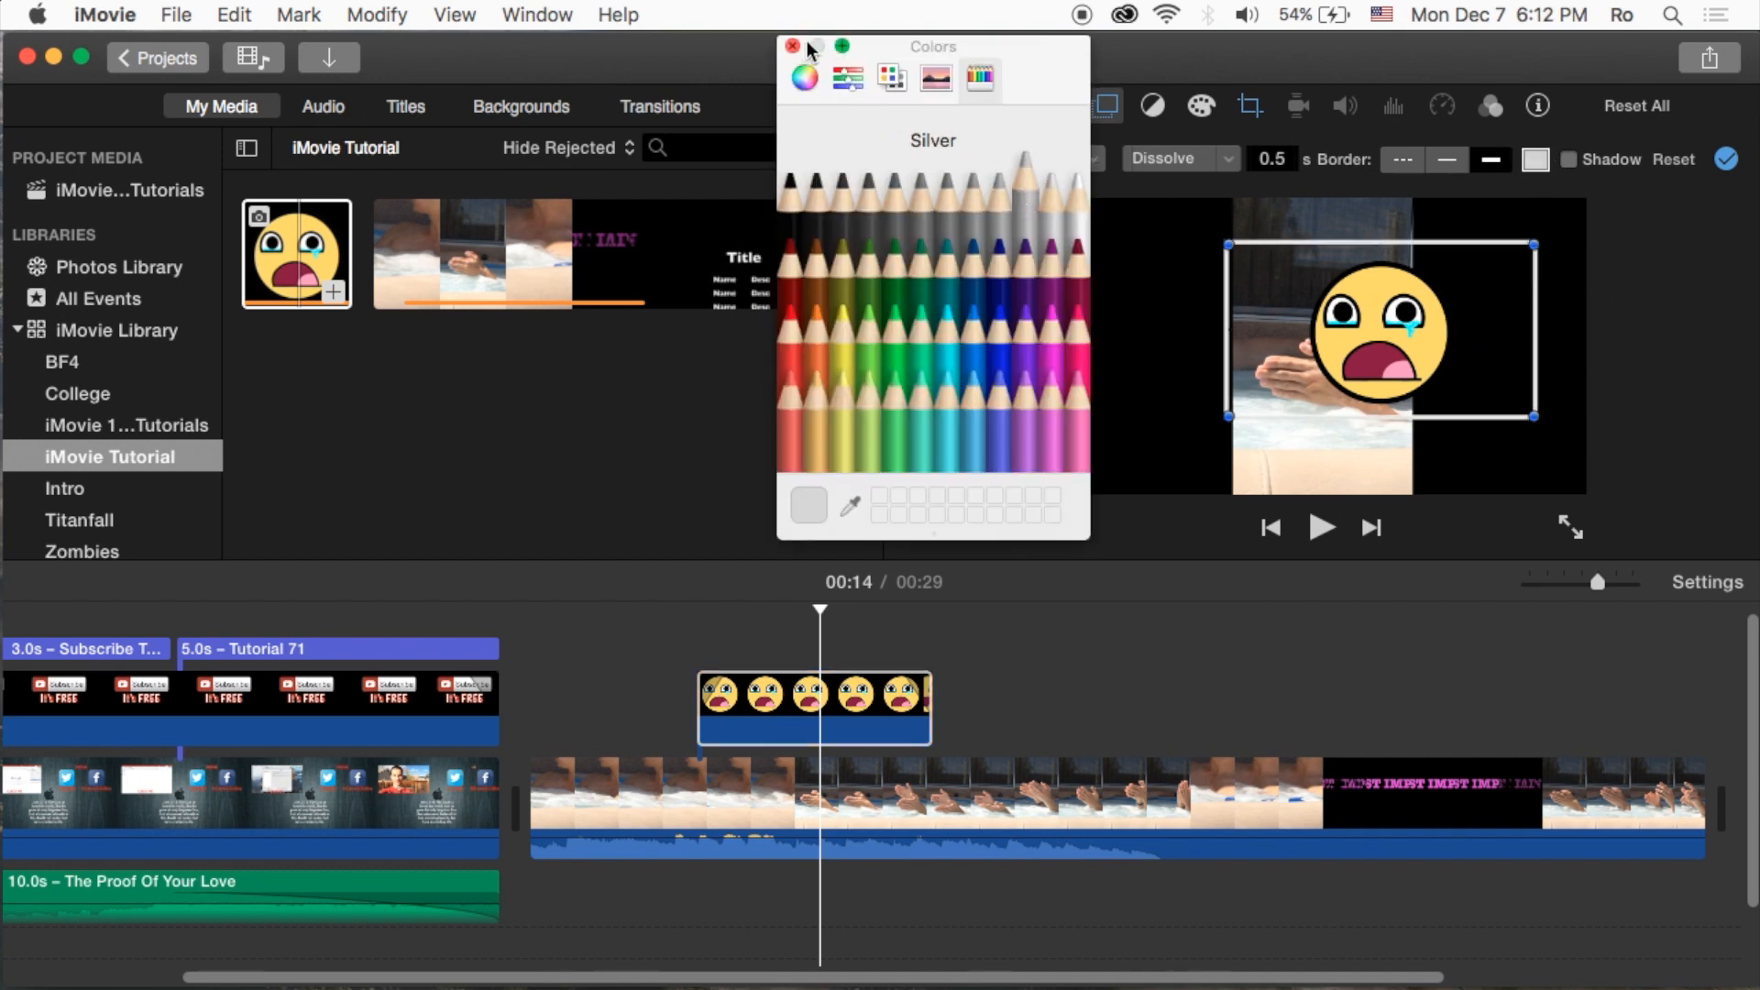
click(791, 46)
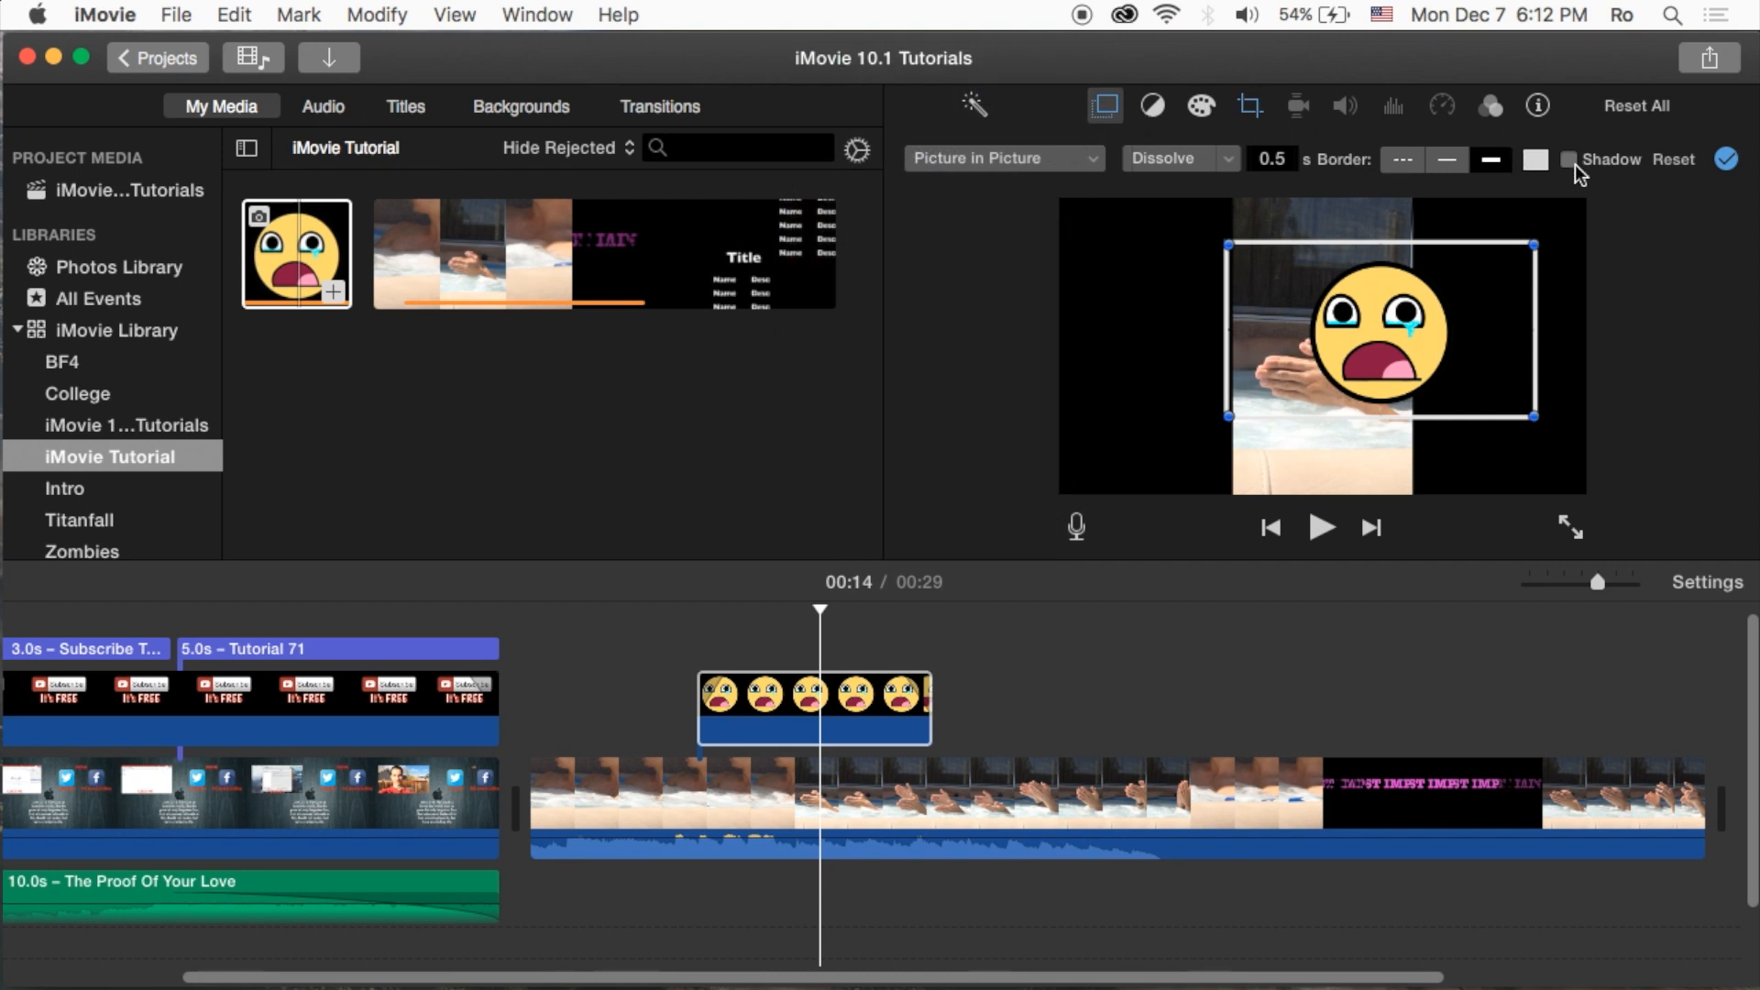
mouse_move(1576, 171)
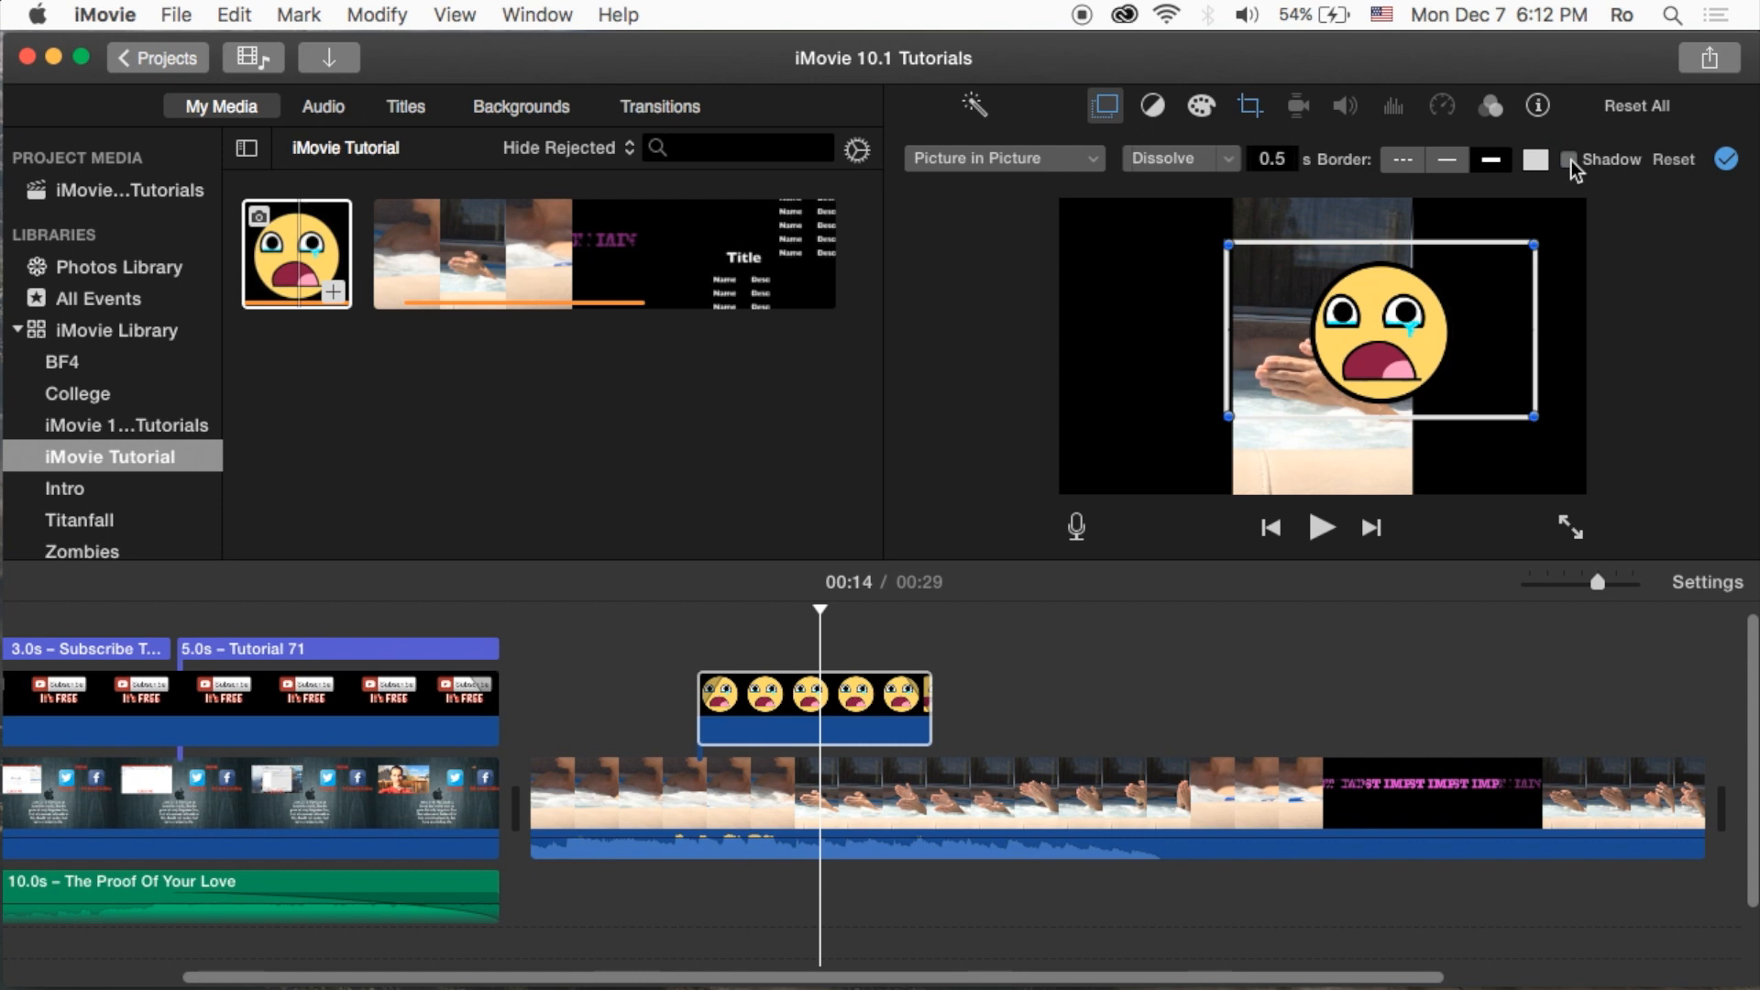
click(1001, 157)
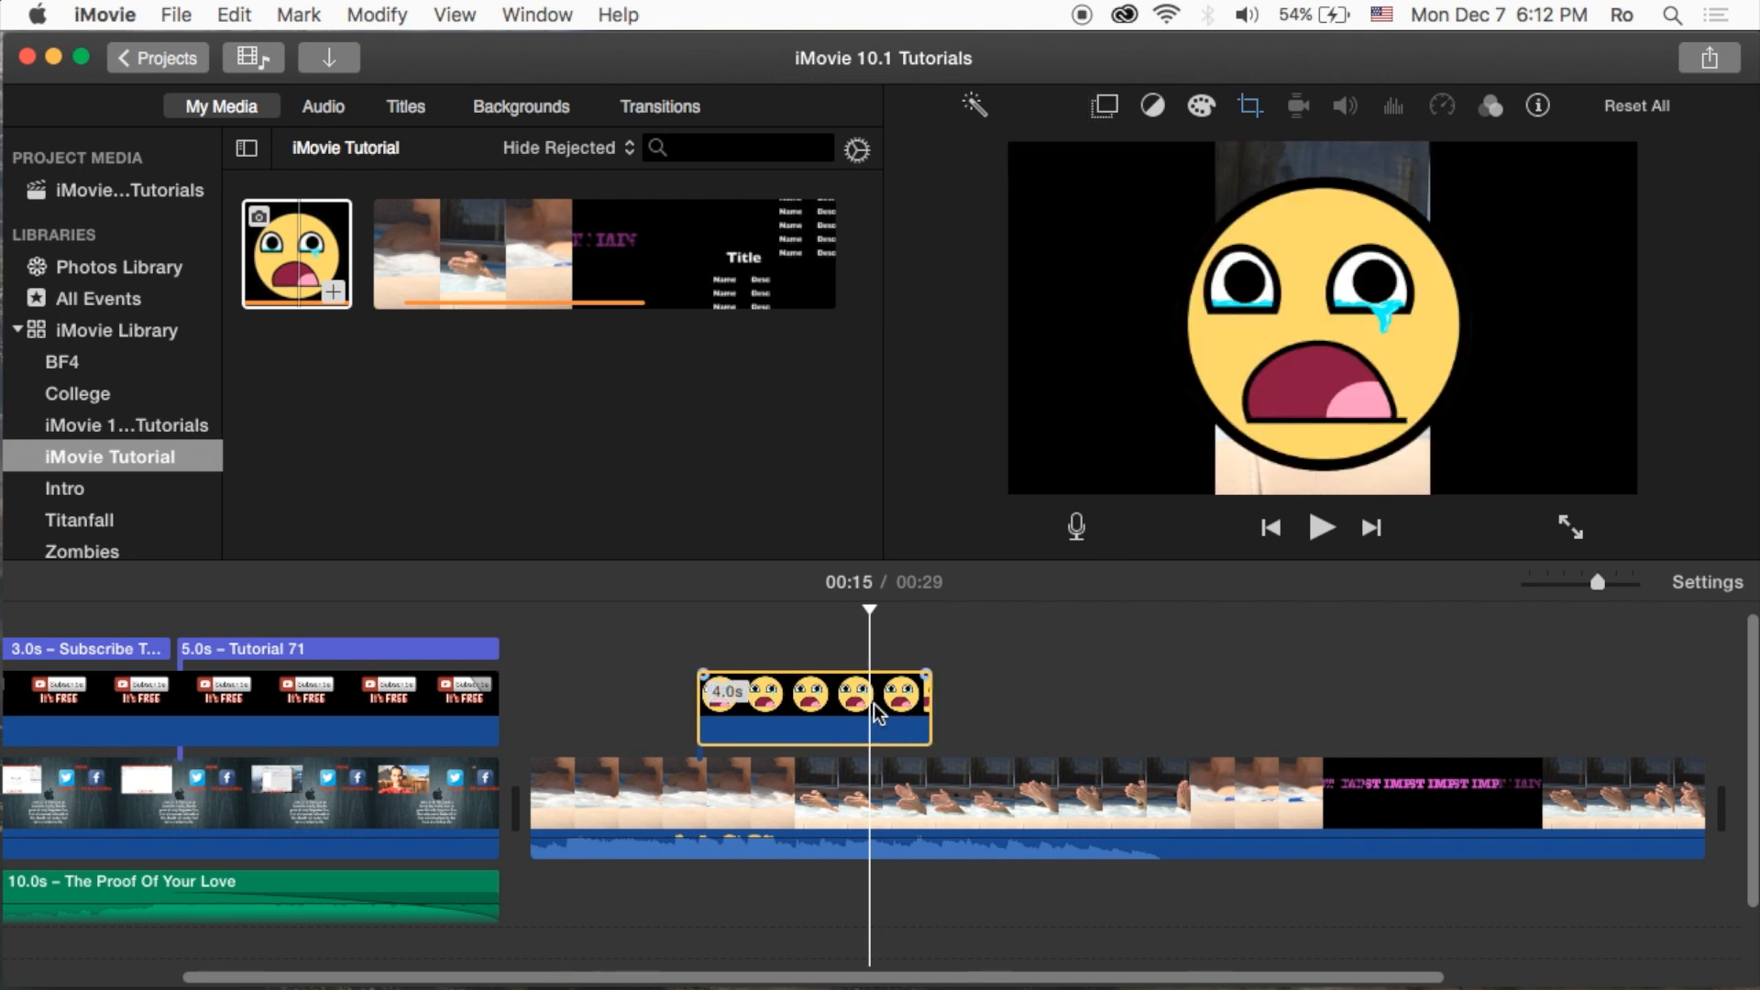
- Reopen the emoji's overlay settings and choose Picture in Picture
click(1103, 105)
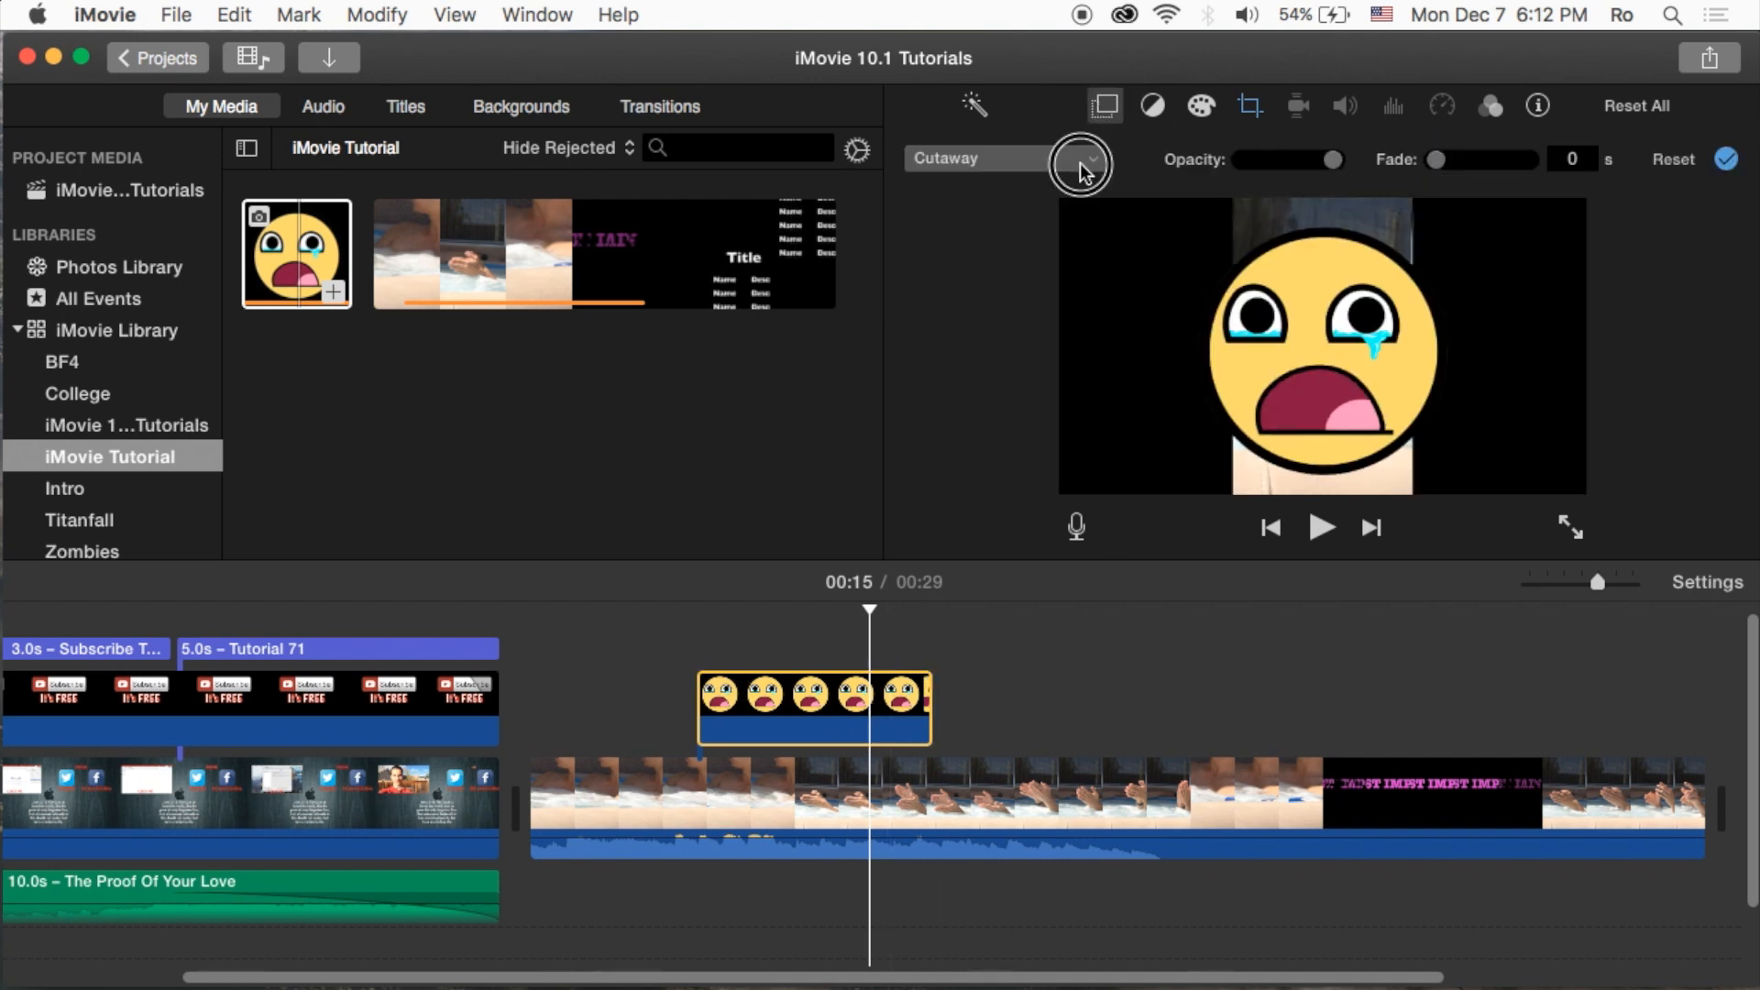
click(1080, 165)
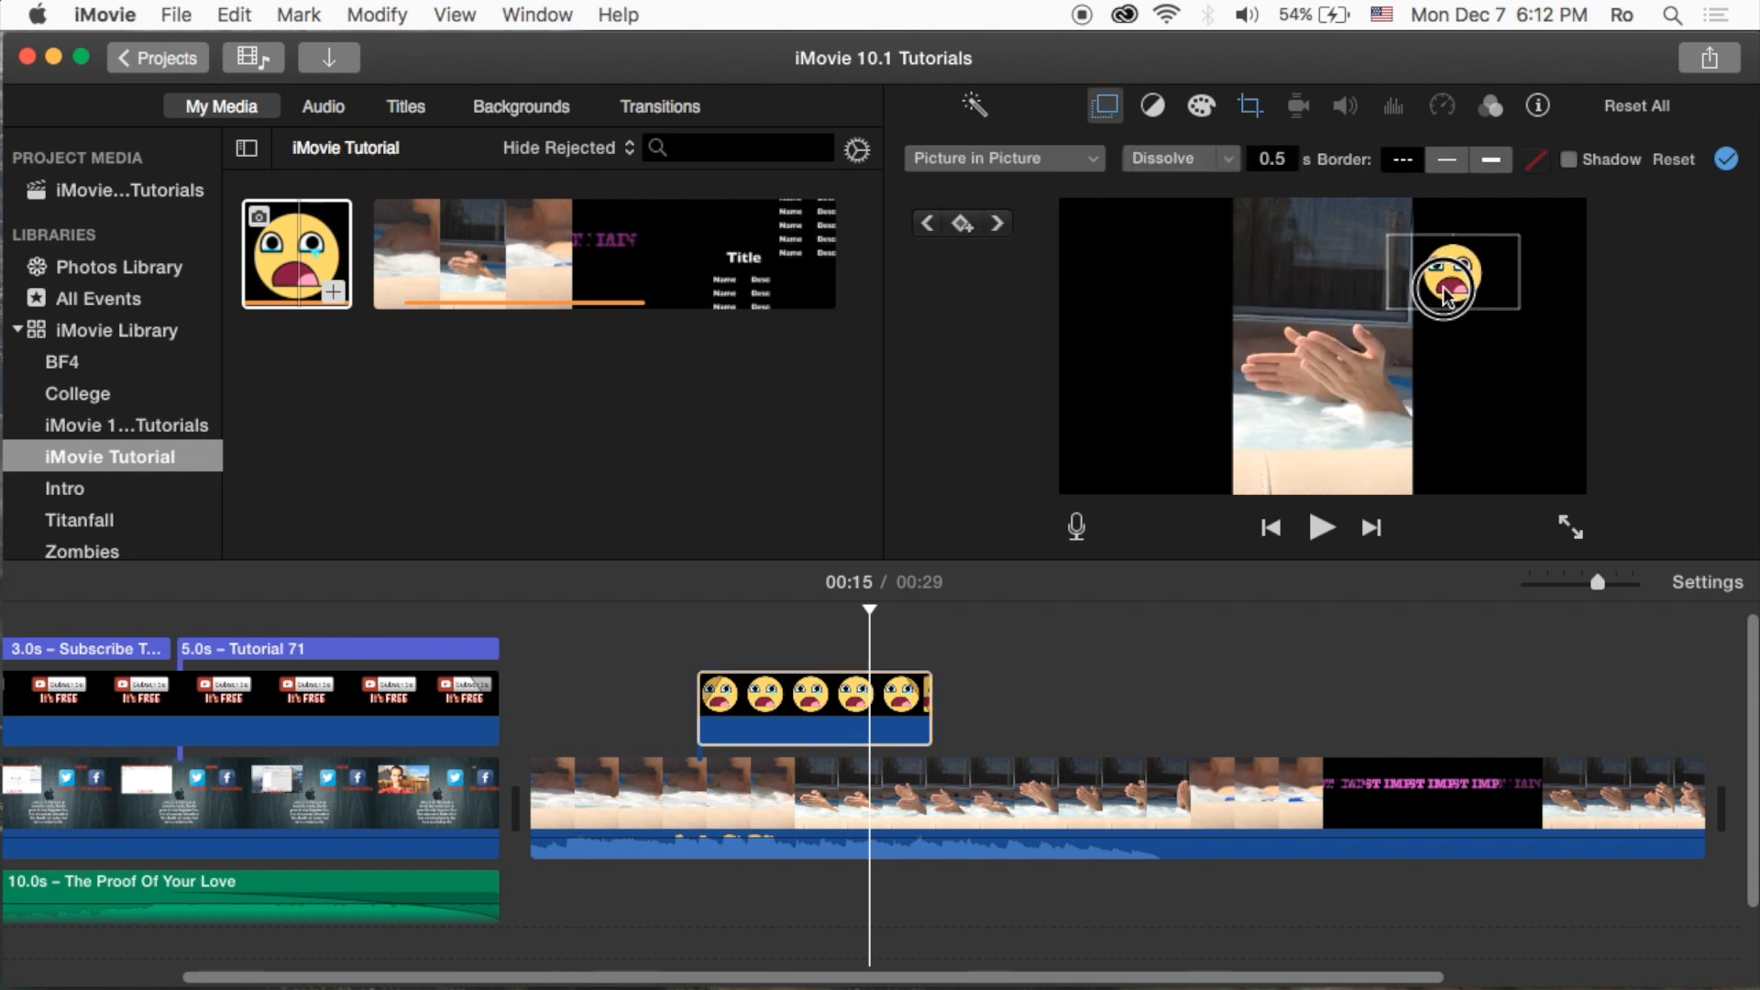